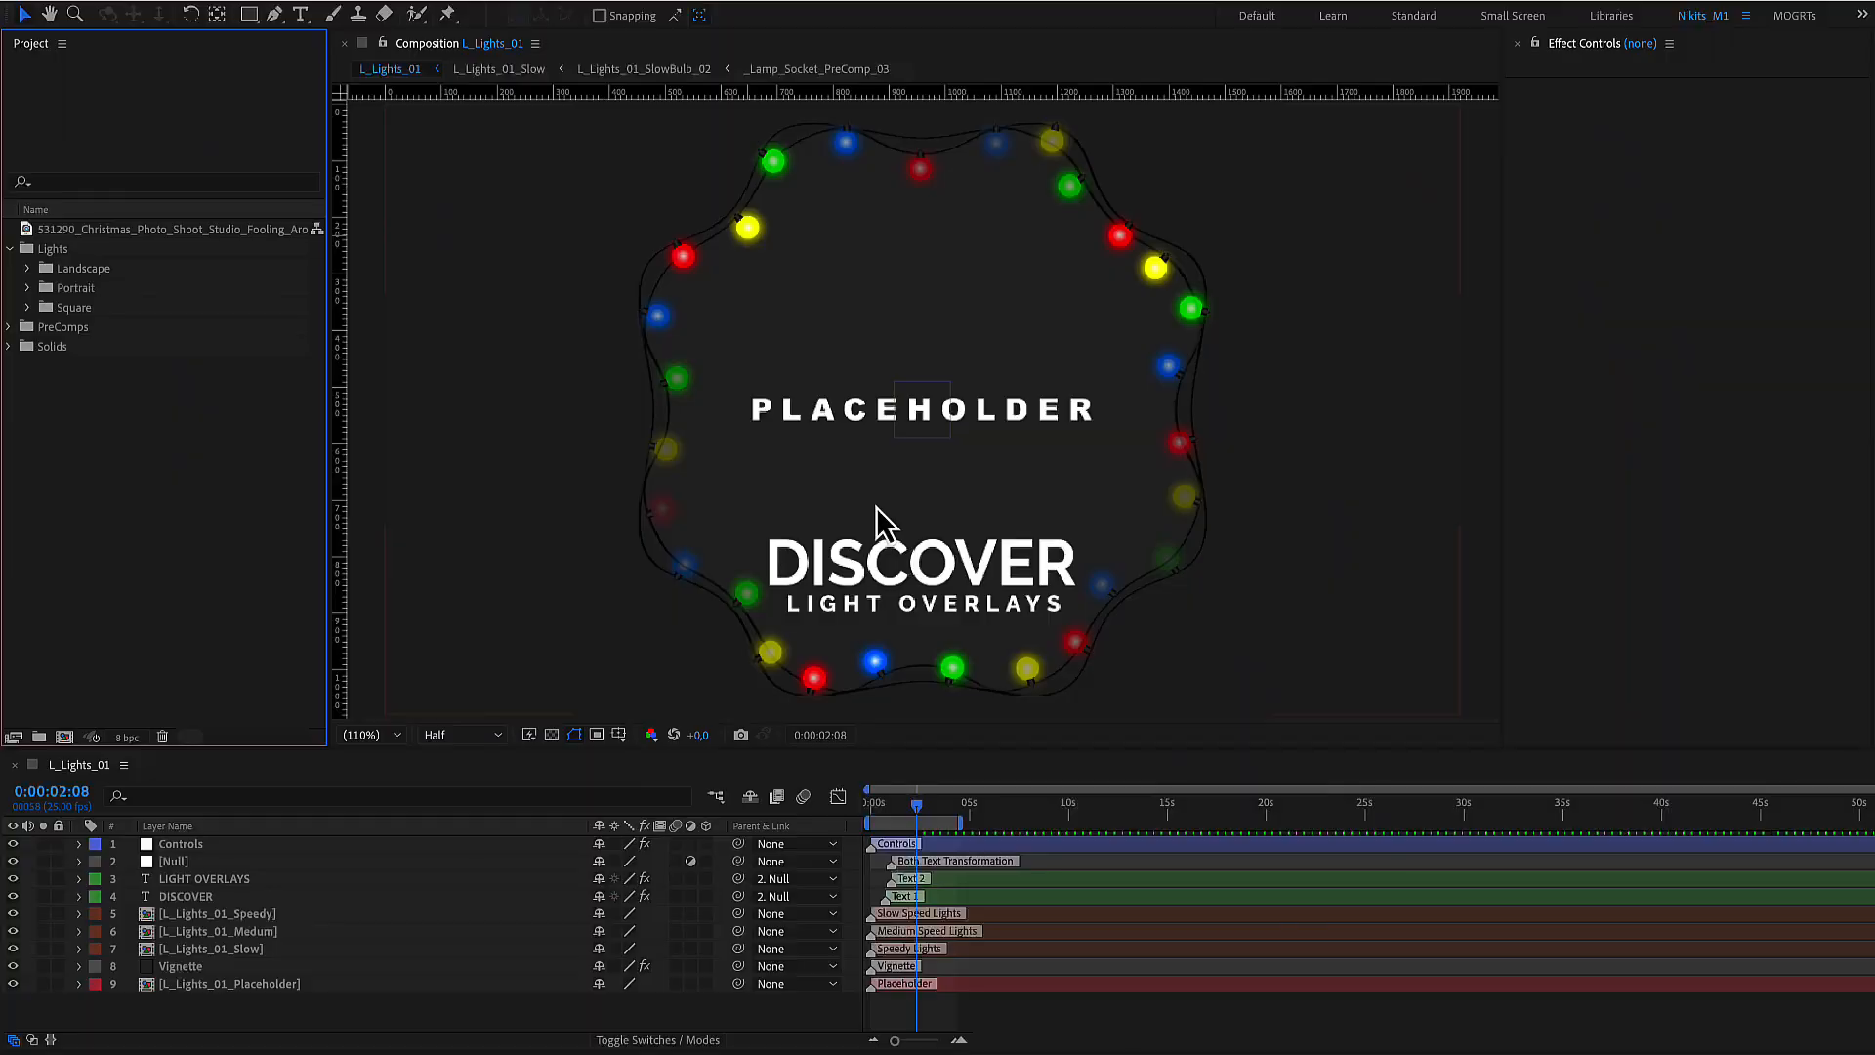
Browse the Portrait and Square versions of the light overlay.
left_click(54, 249)
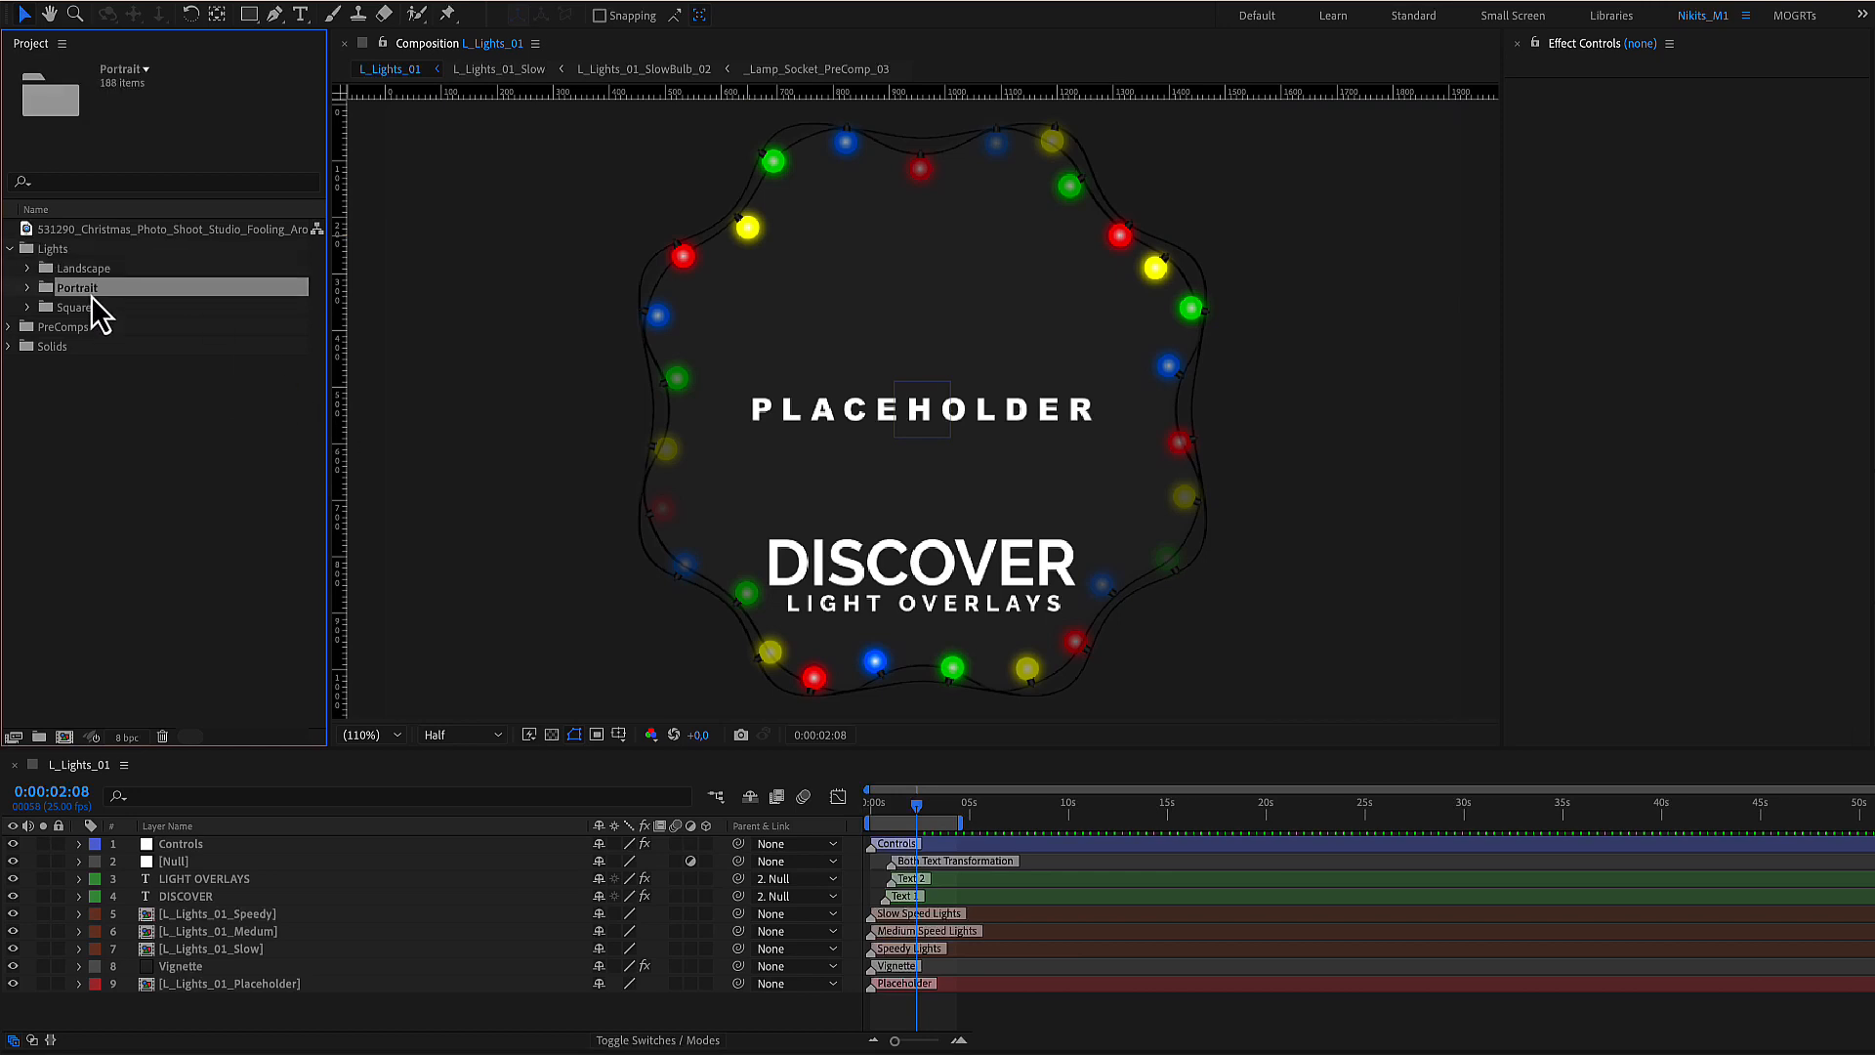
left_click(75, 305)
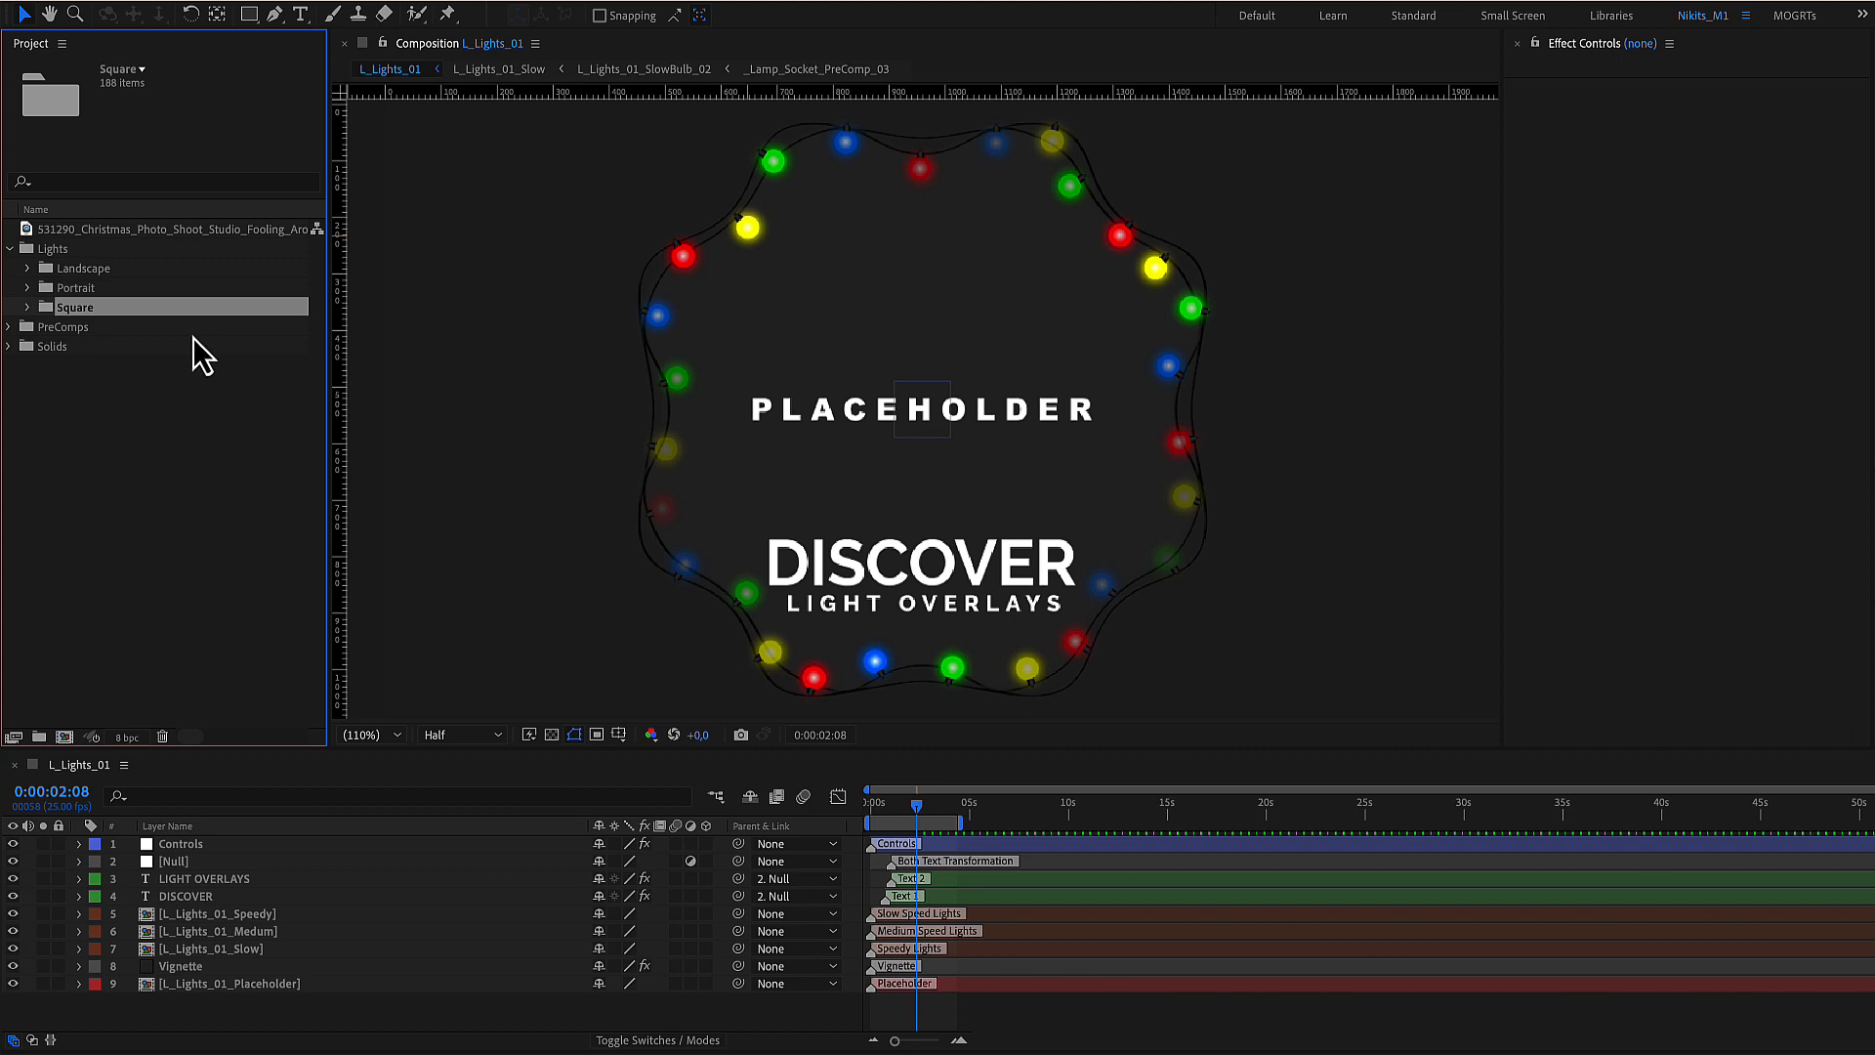
mouse_move(762, 458)
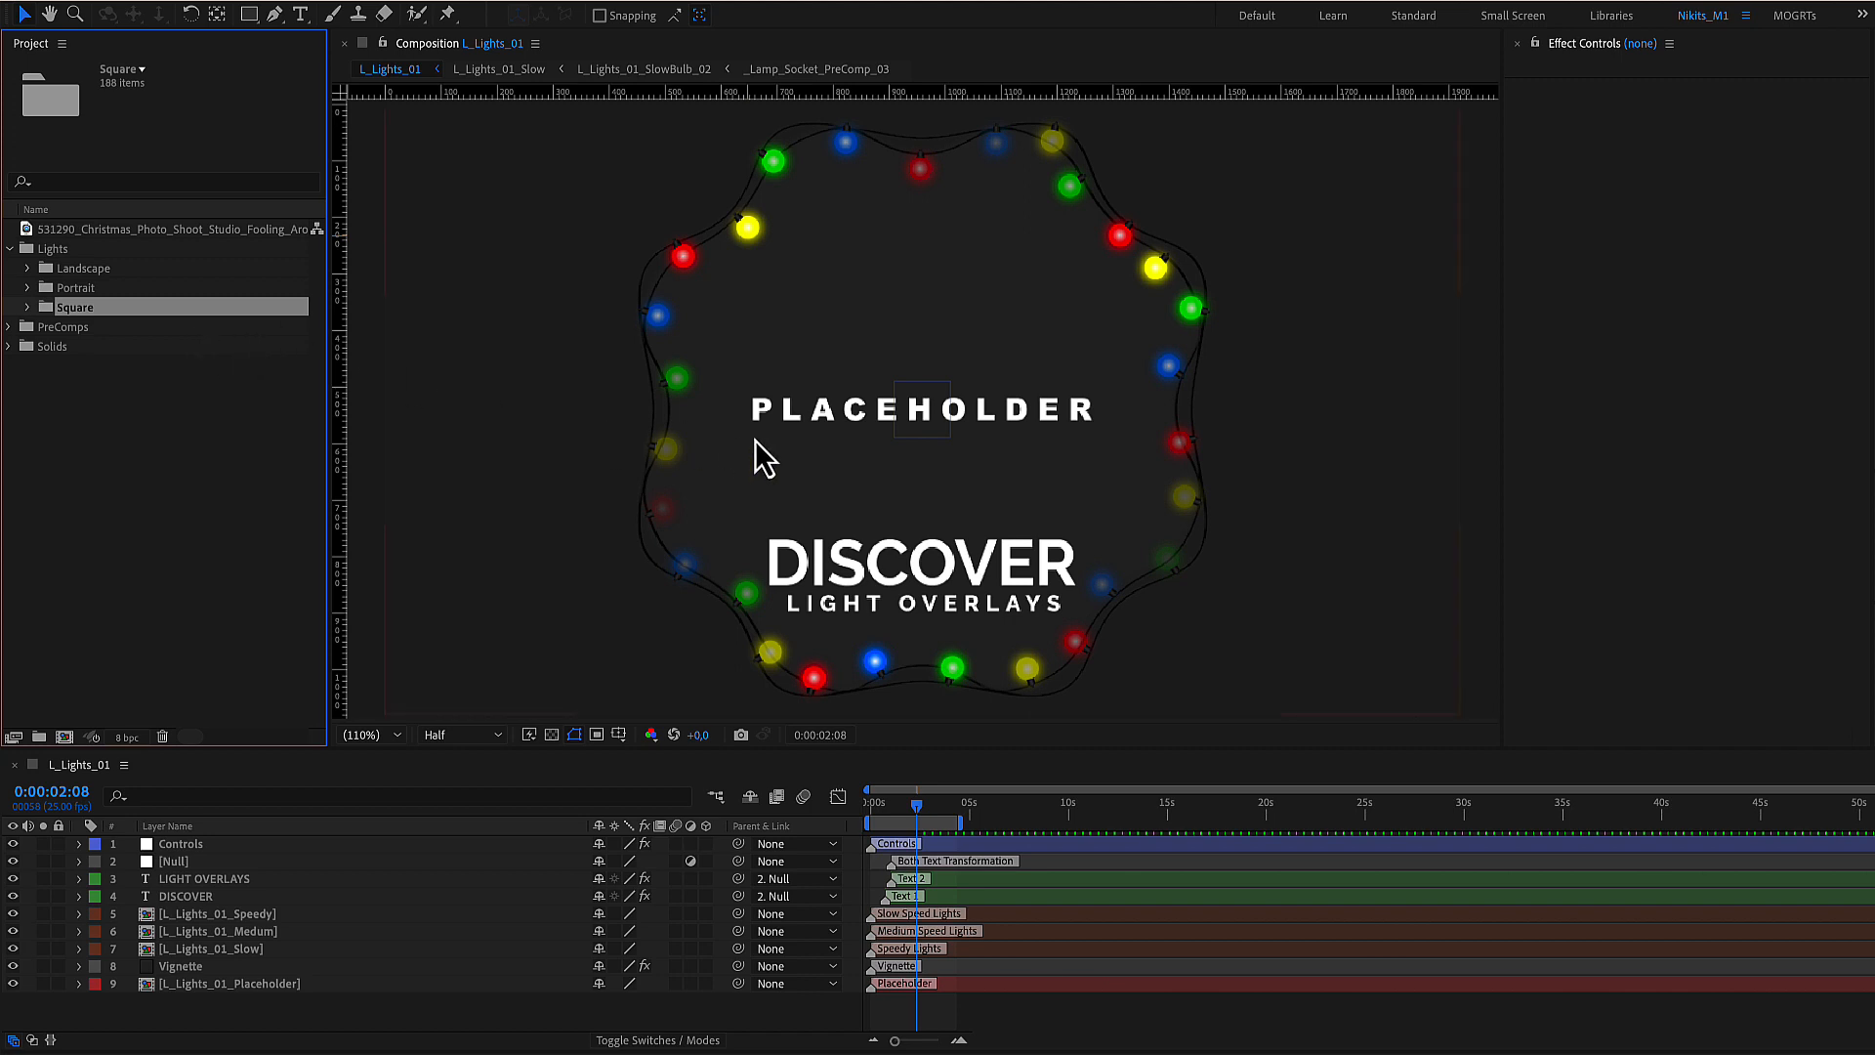
mouse_move(619, 395)
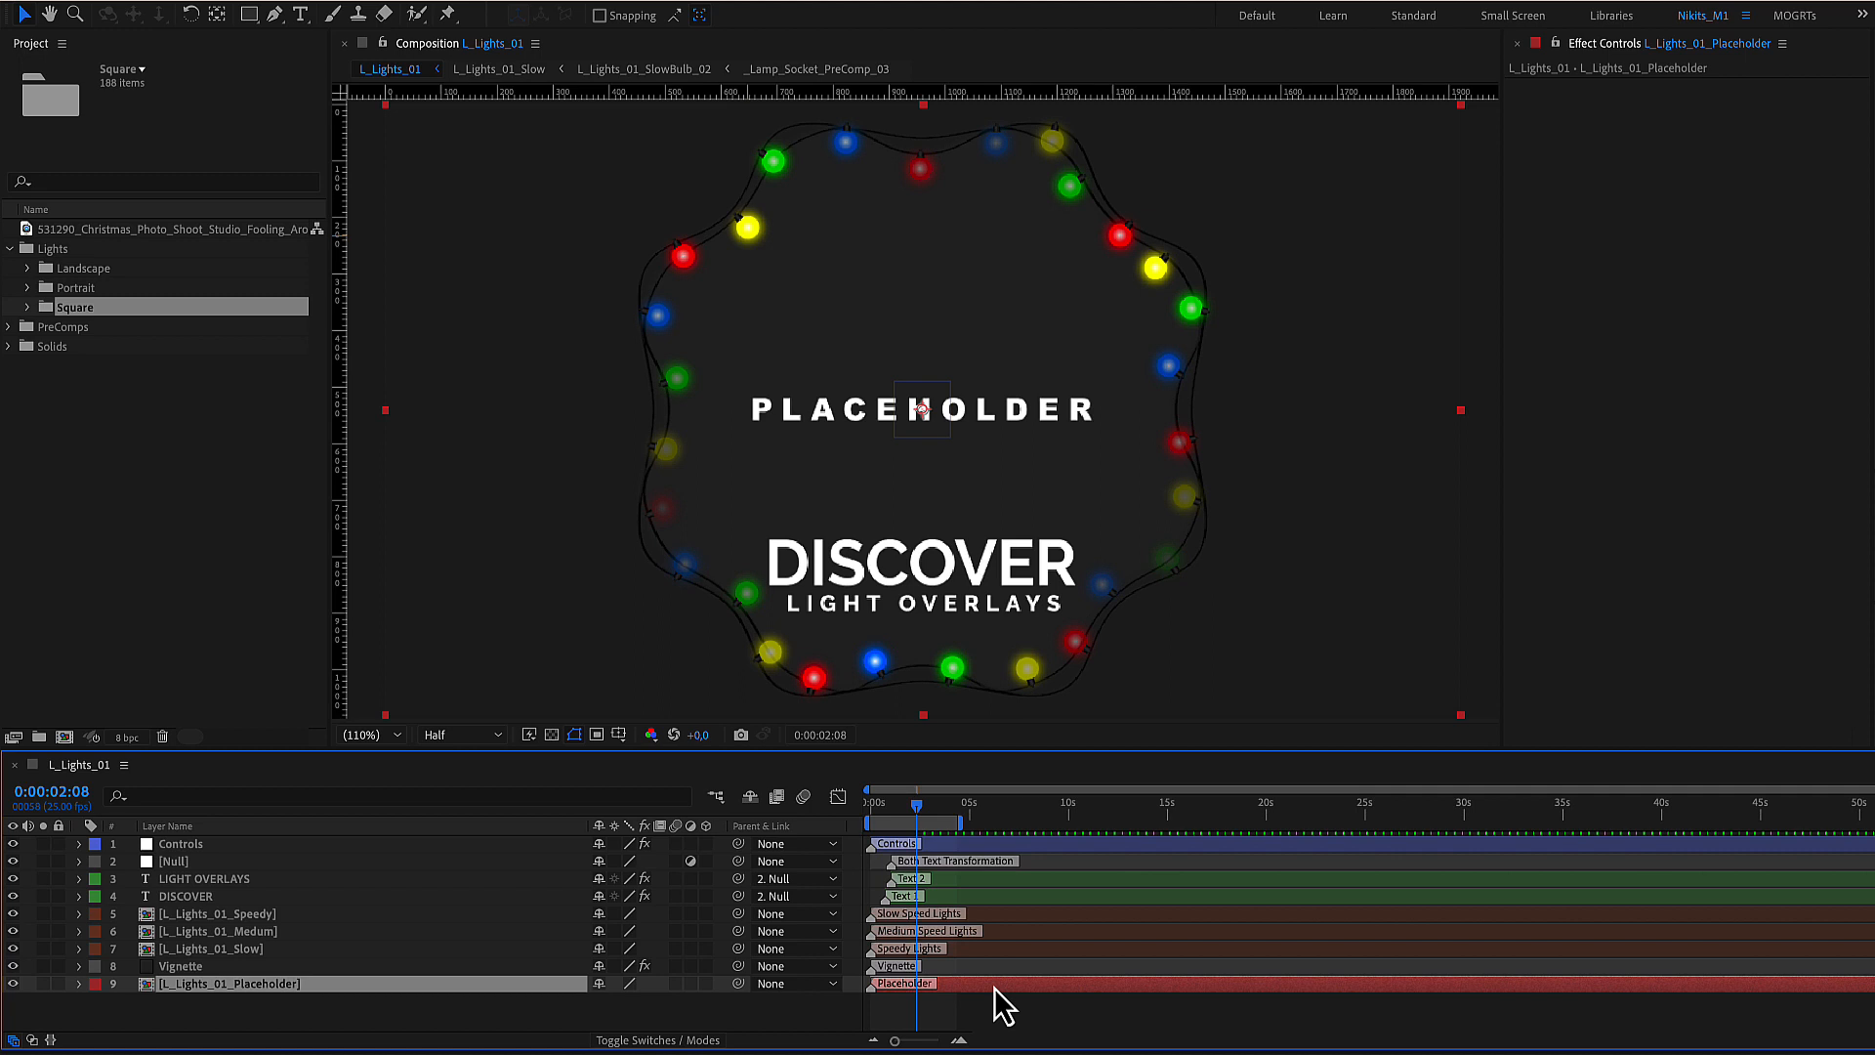
Place the woman's red-background photo inside the placeholder composition.
double_click(228, 983)
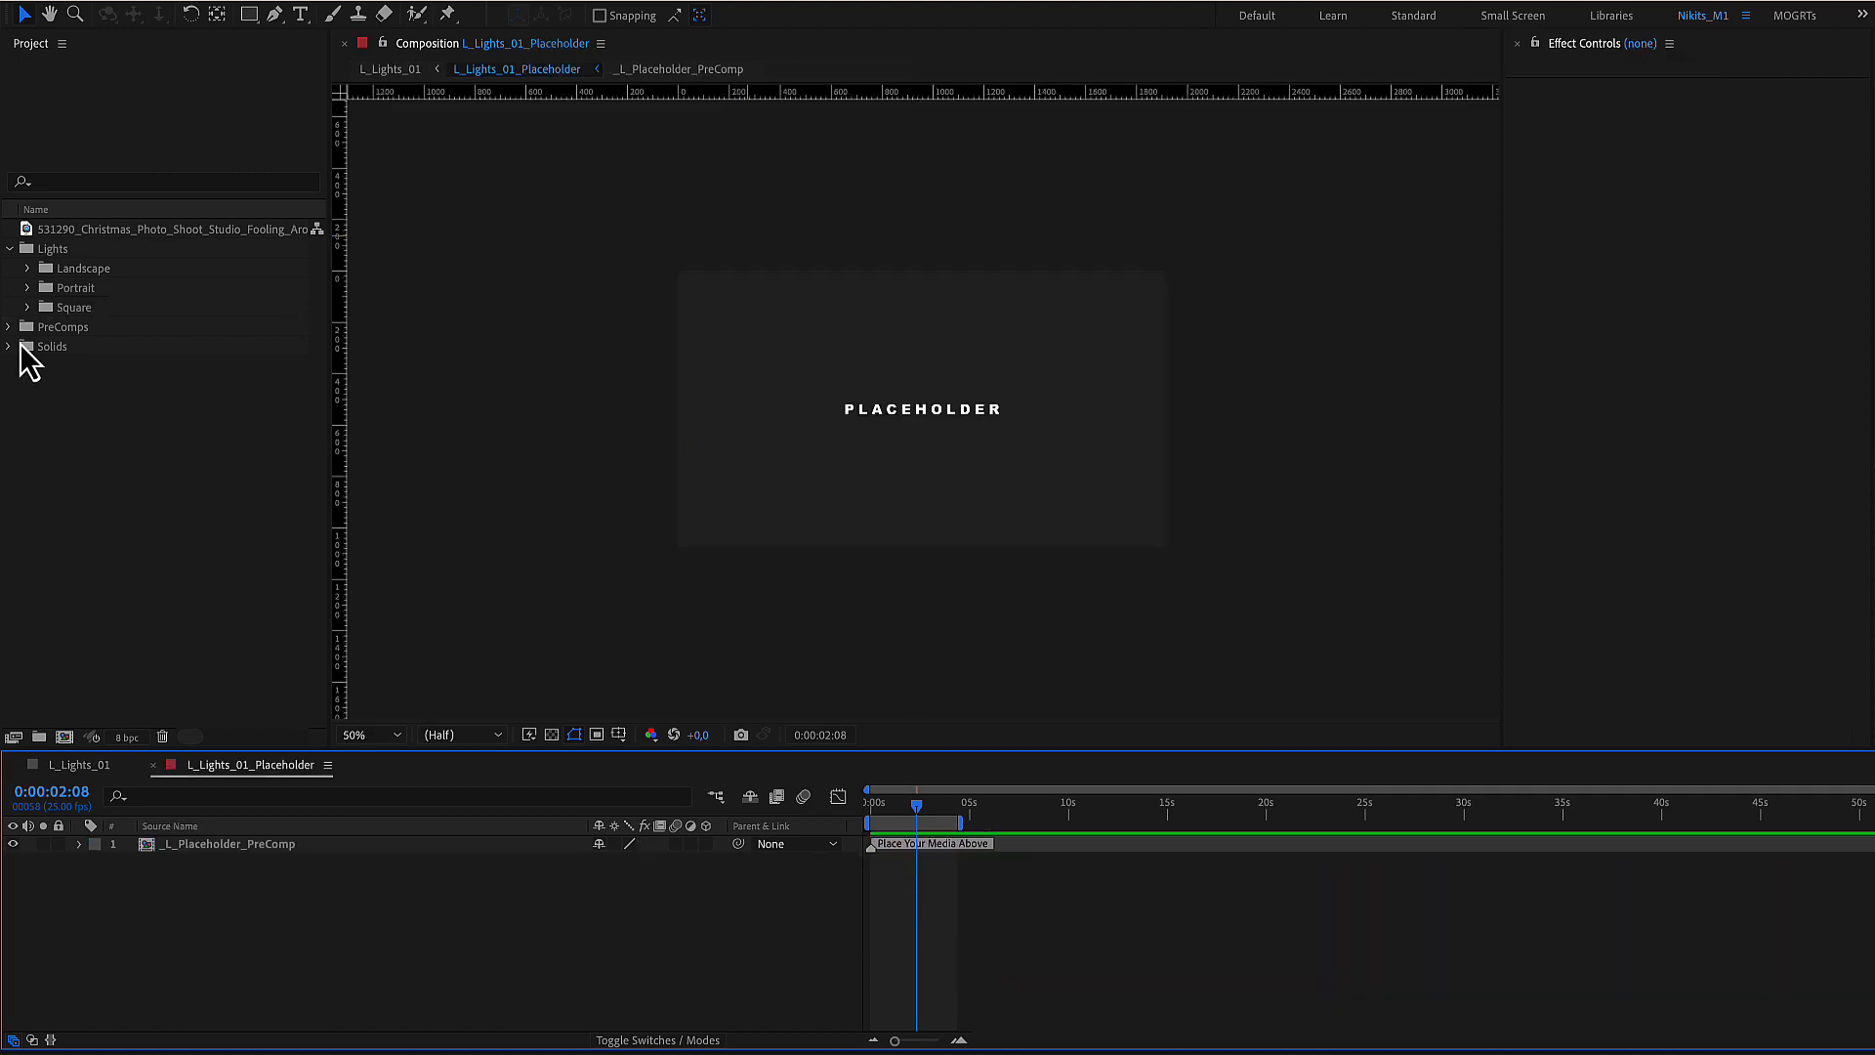
left_click_drag(167, 228, 262, 843)
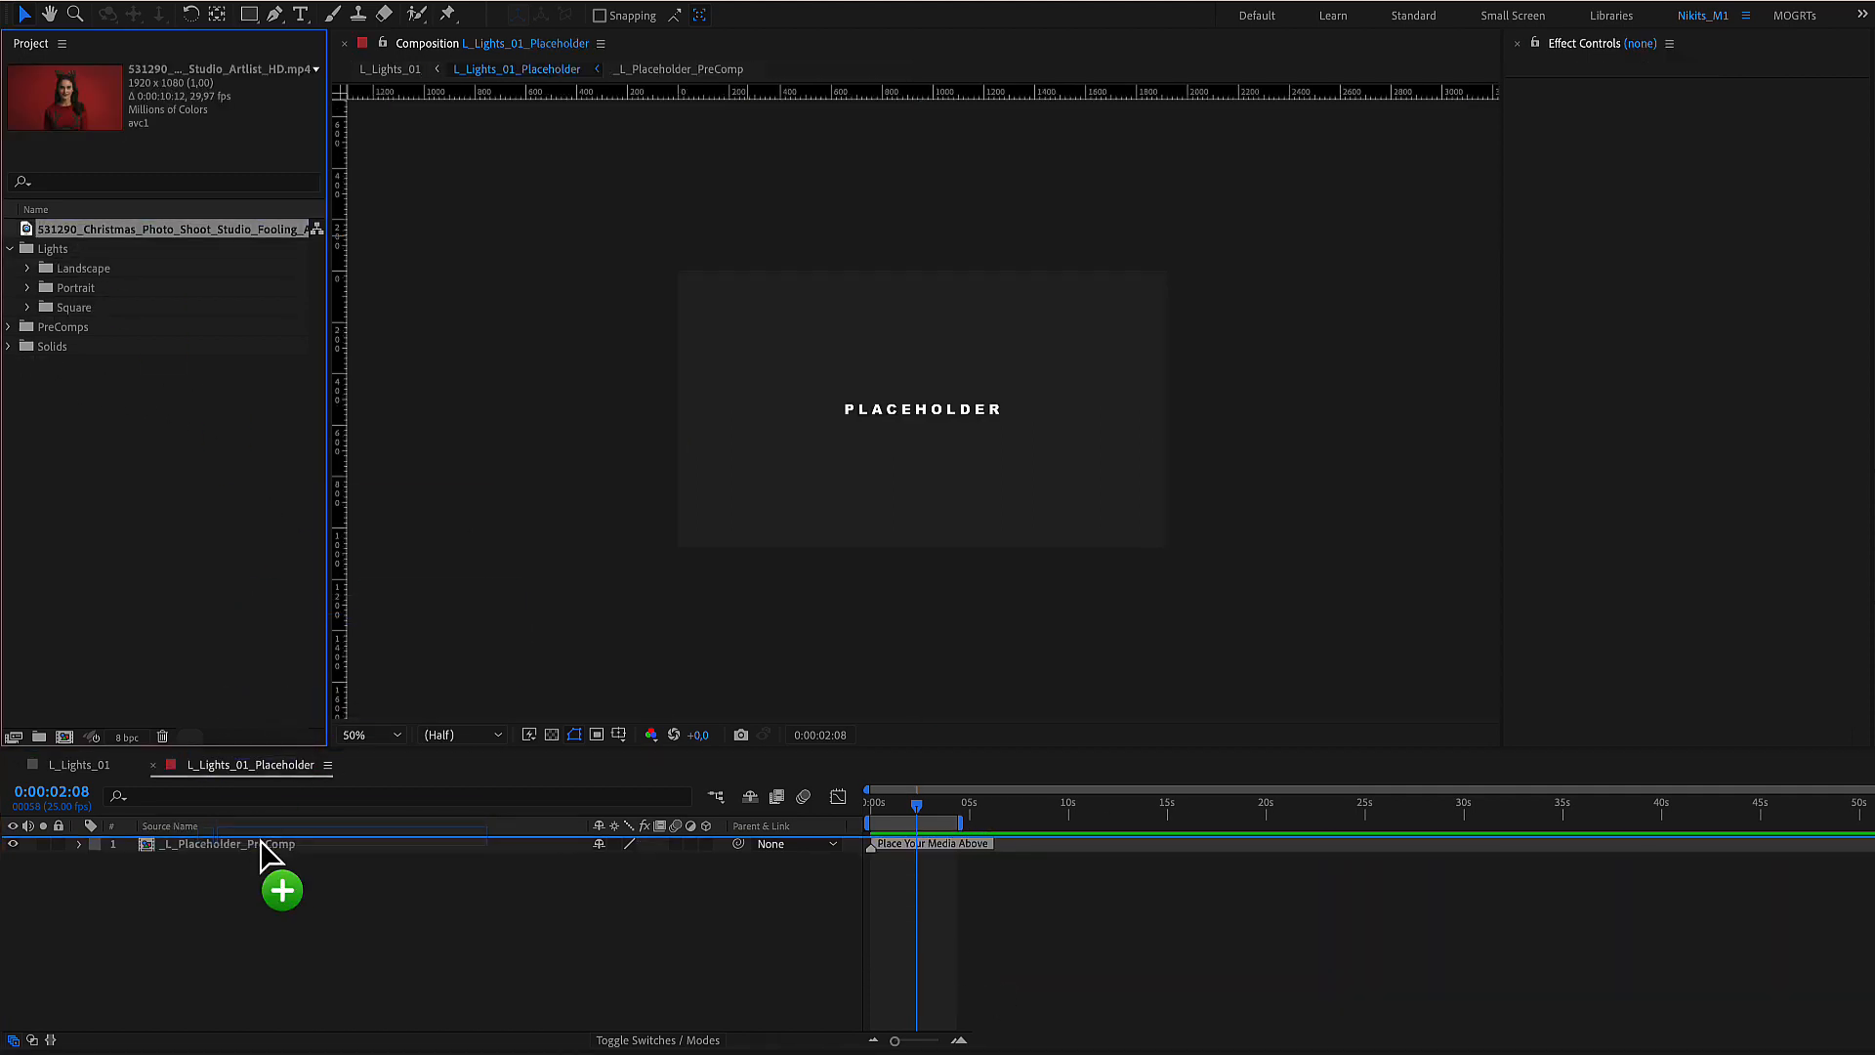
left_click_drag(167, 229, 281, 843)
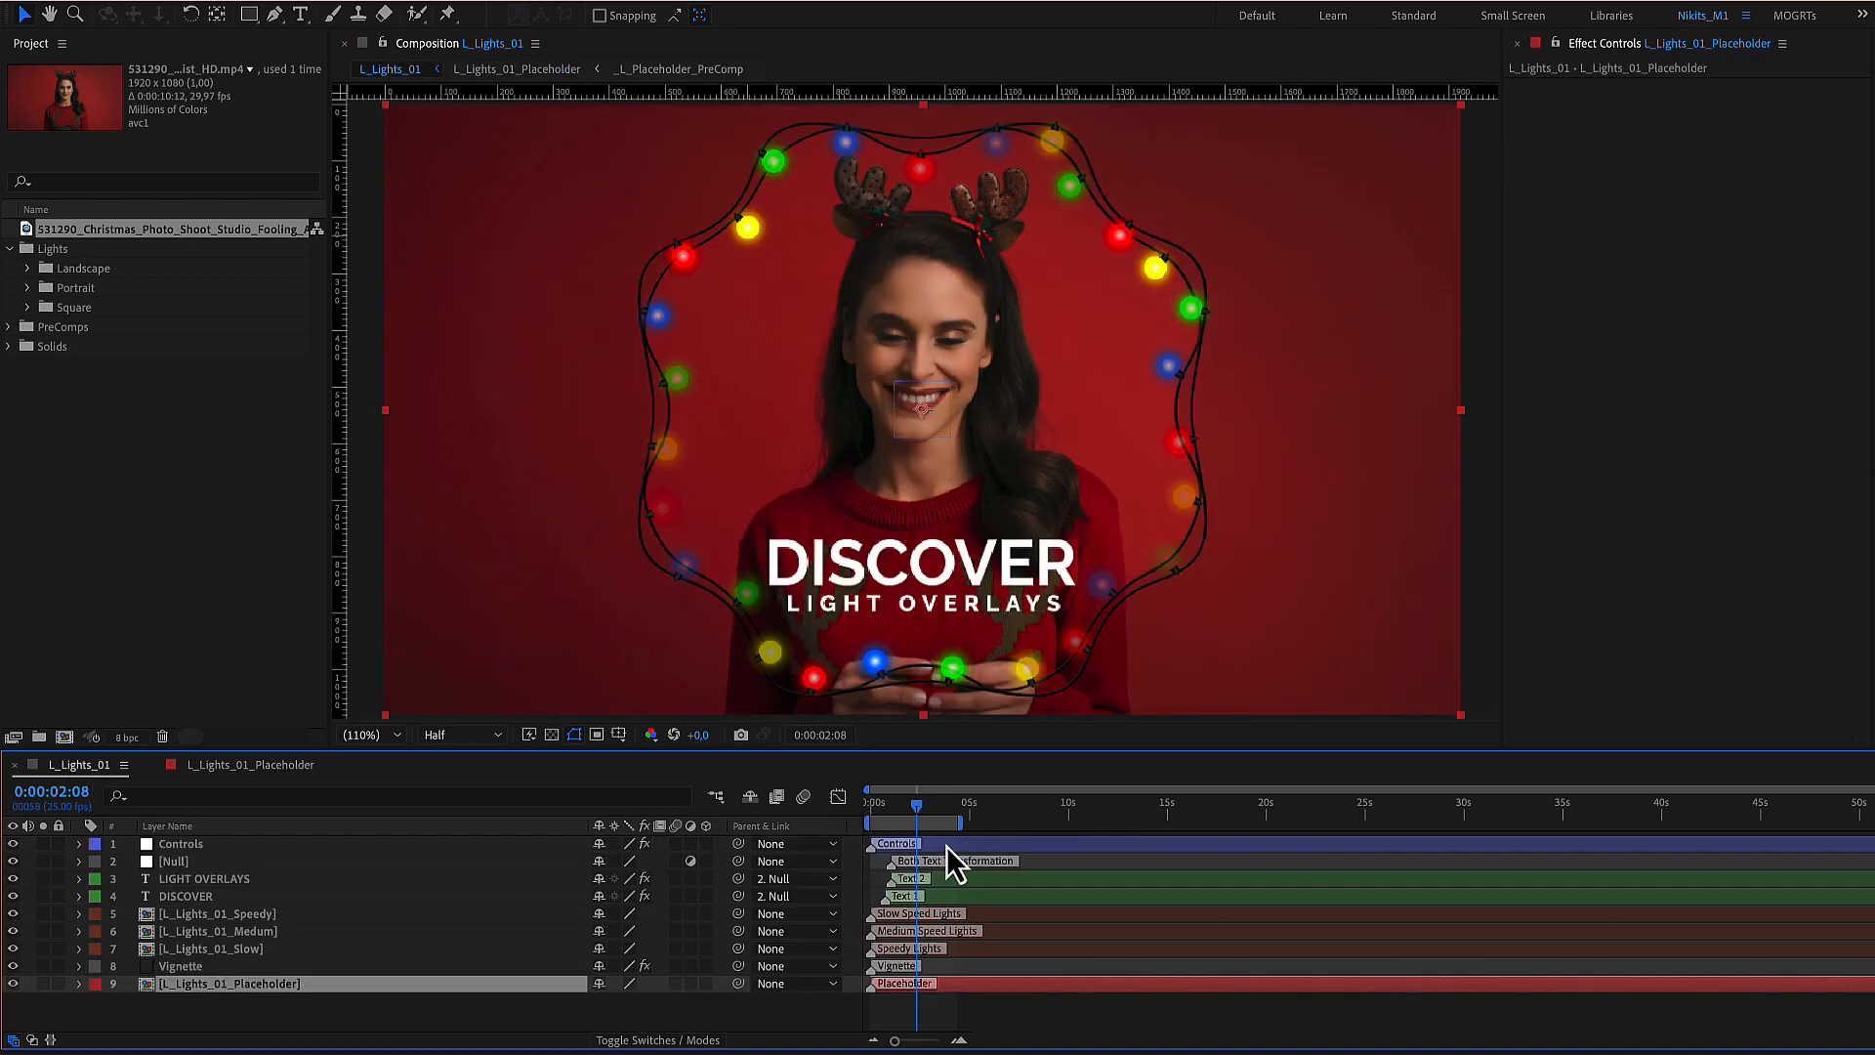
Try Lights Size and Lights Rotation on the Controls layer, leaving them at their original values.
left_click(179, 843)
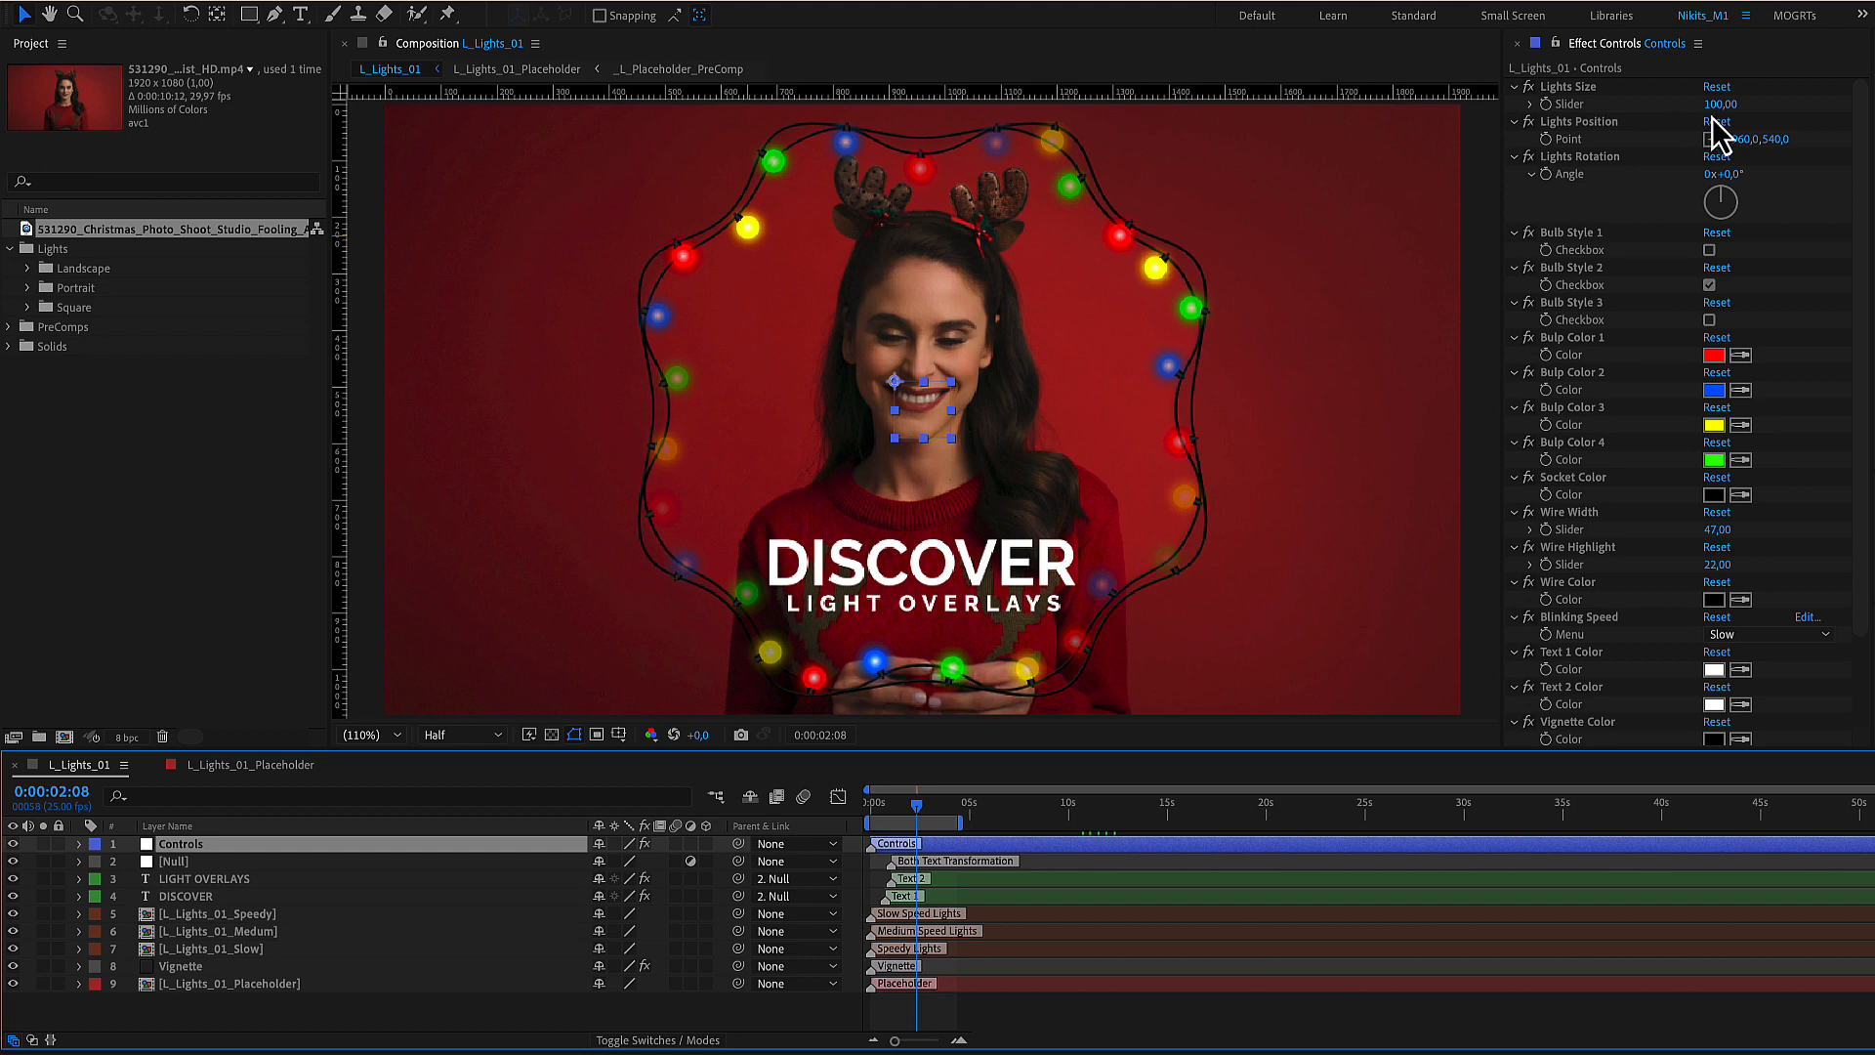
left_click_drag(1728, 104, 1692, 104)
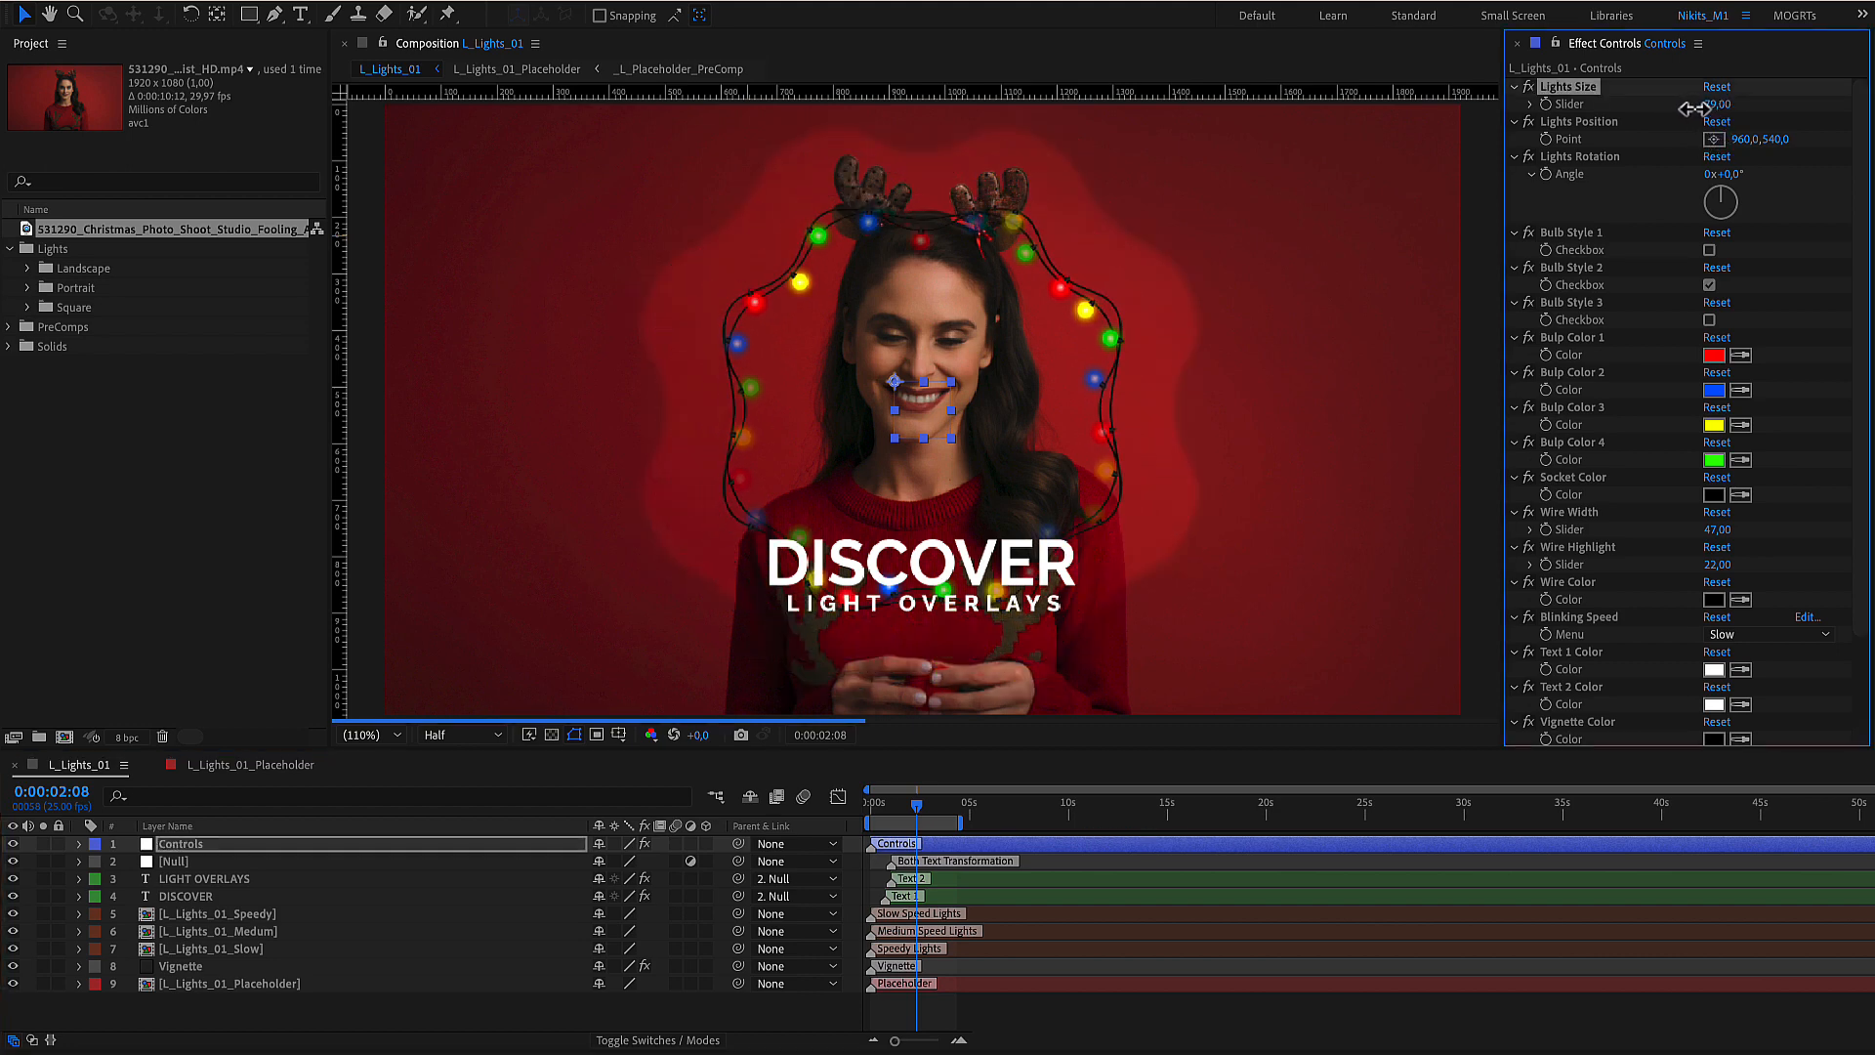
left_click_drag(1720, 104, 1746, 104)
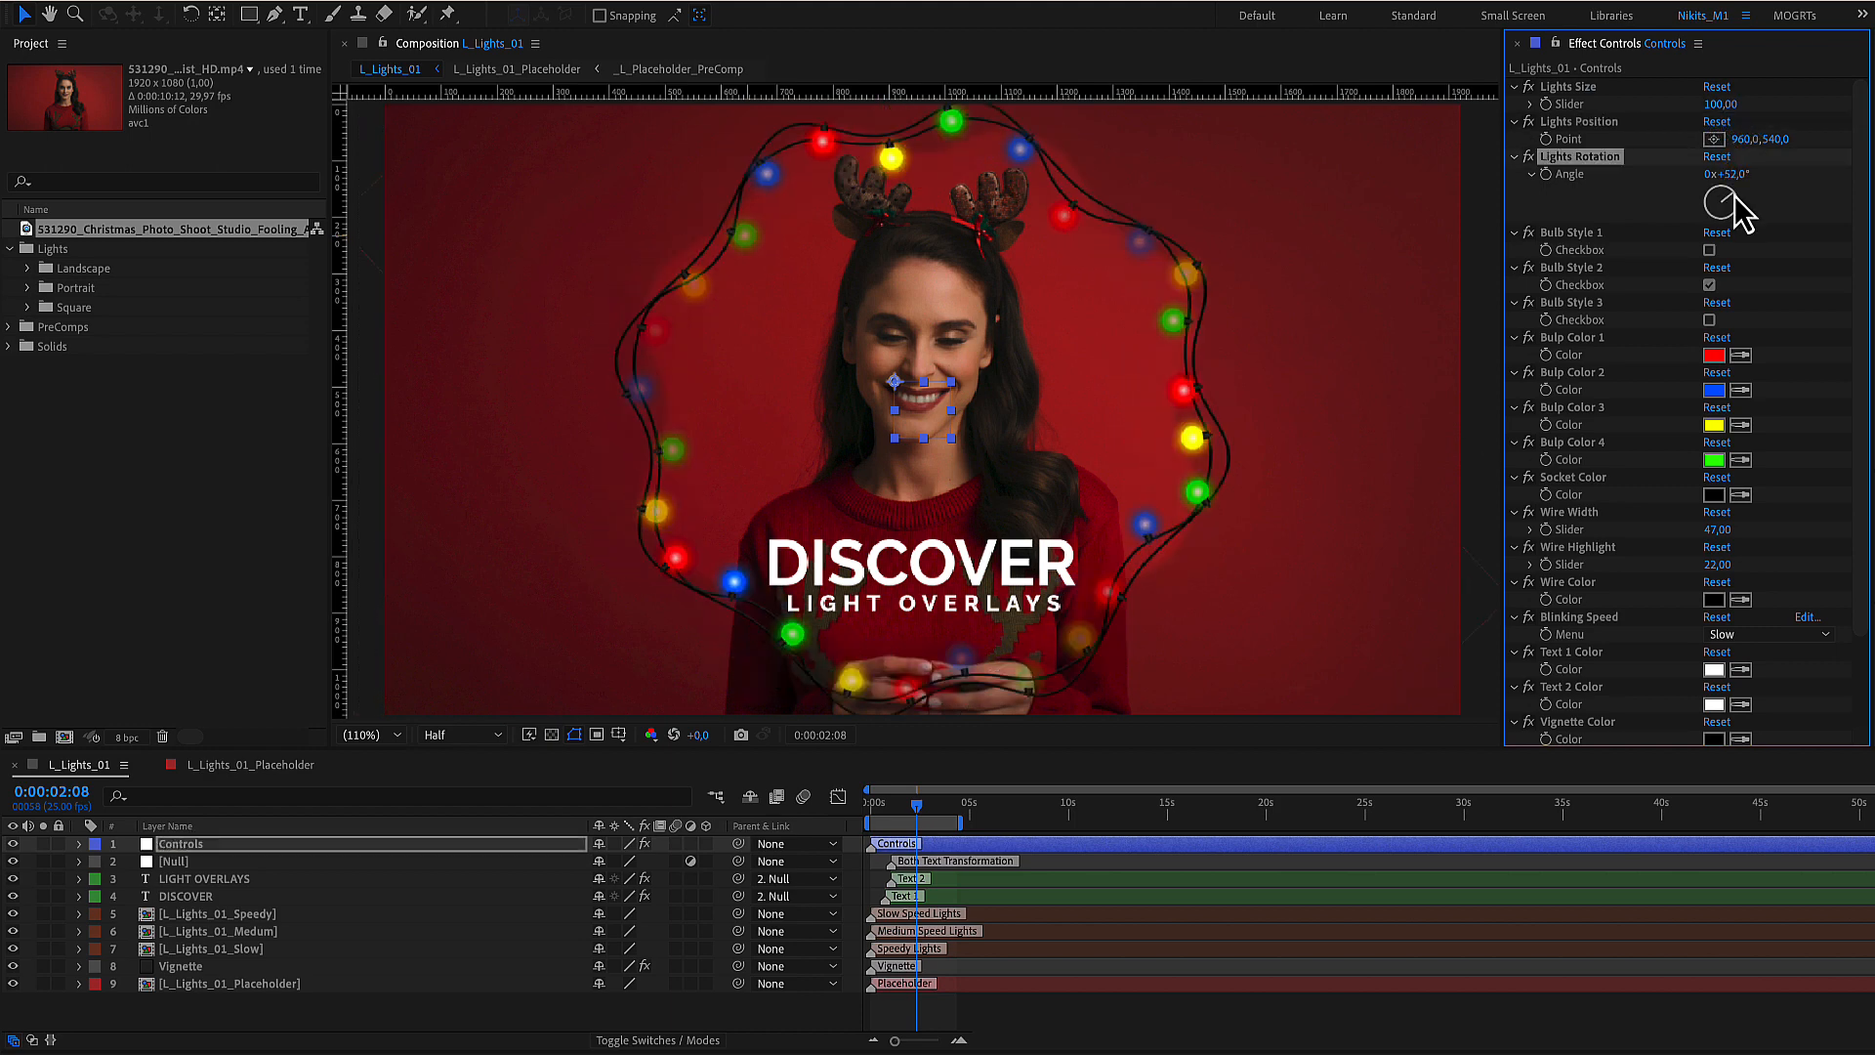
left_click_drag(1727, 197, 1722, 209)
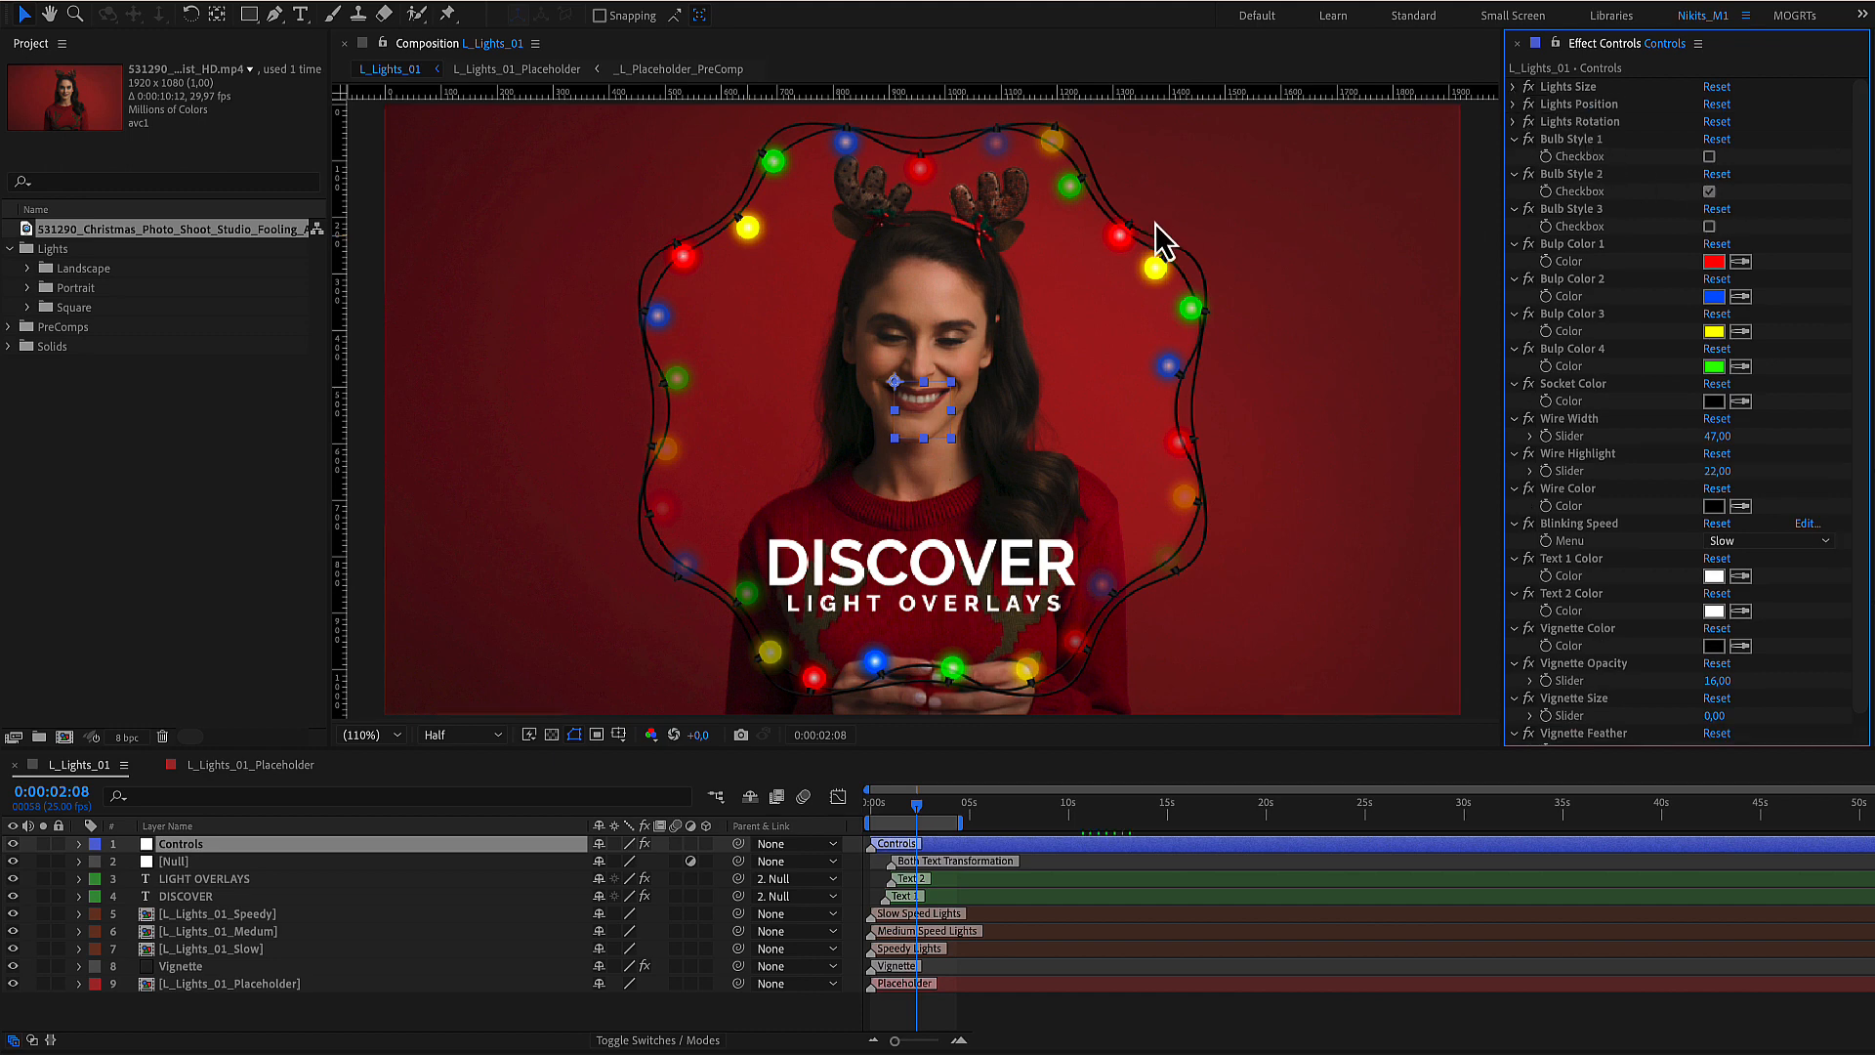
mouse_move(1375, 249)
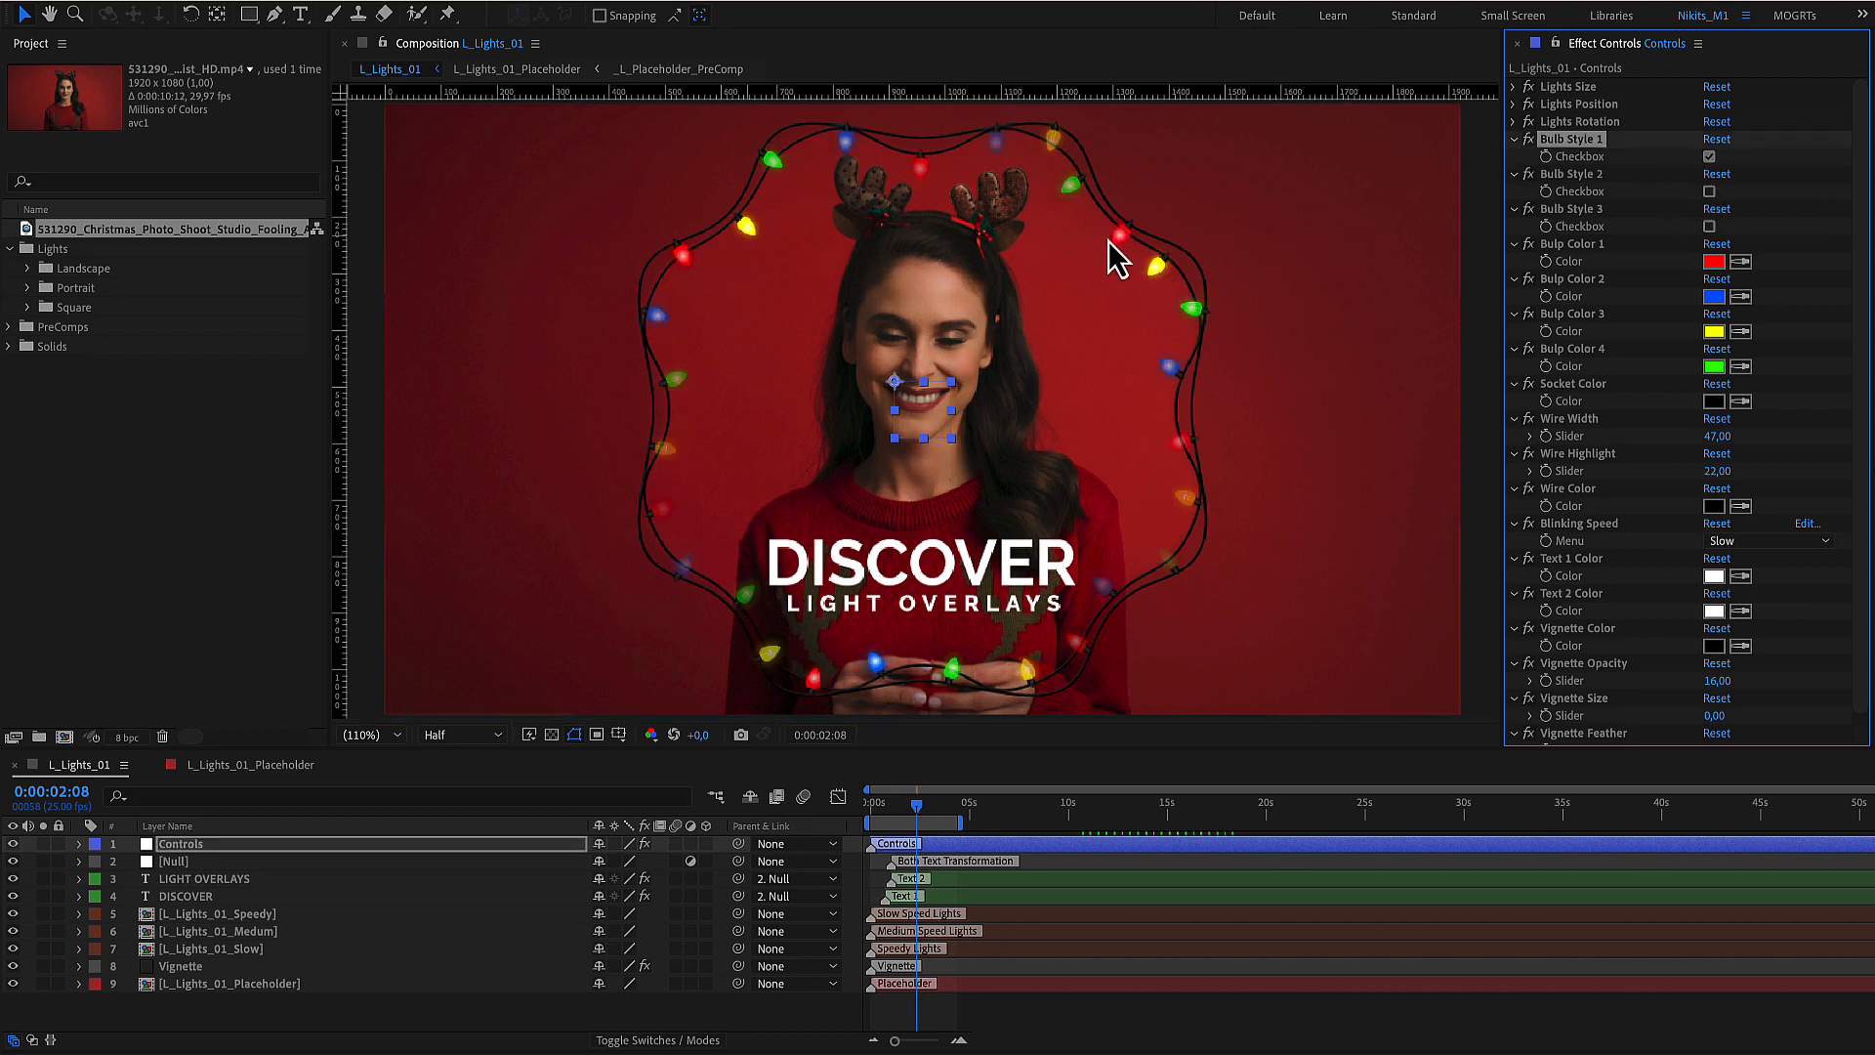
left_click(1710, 155)
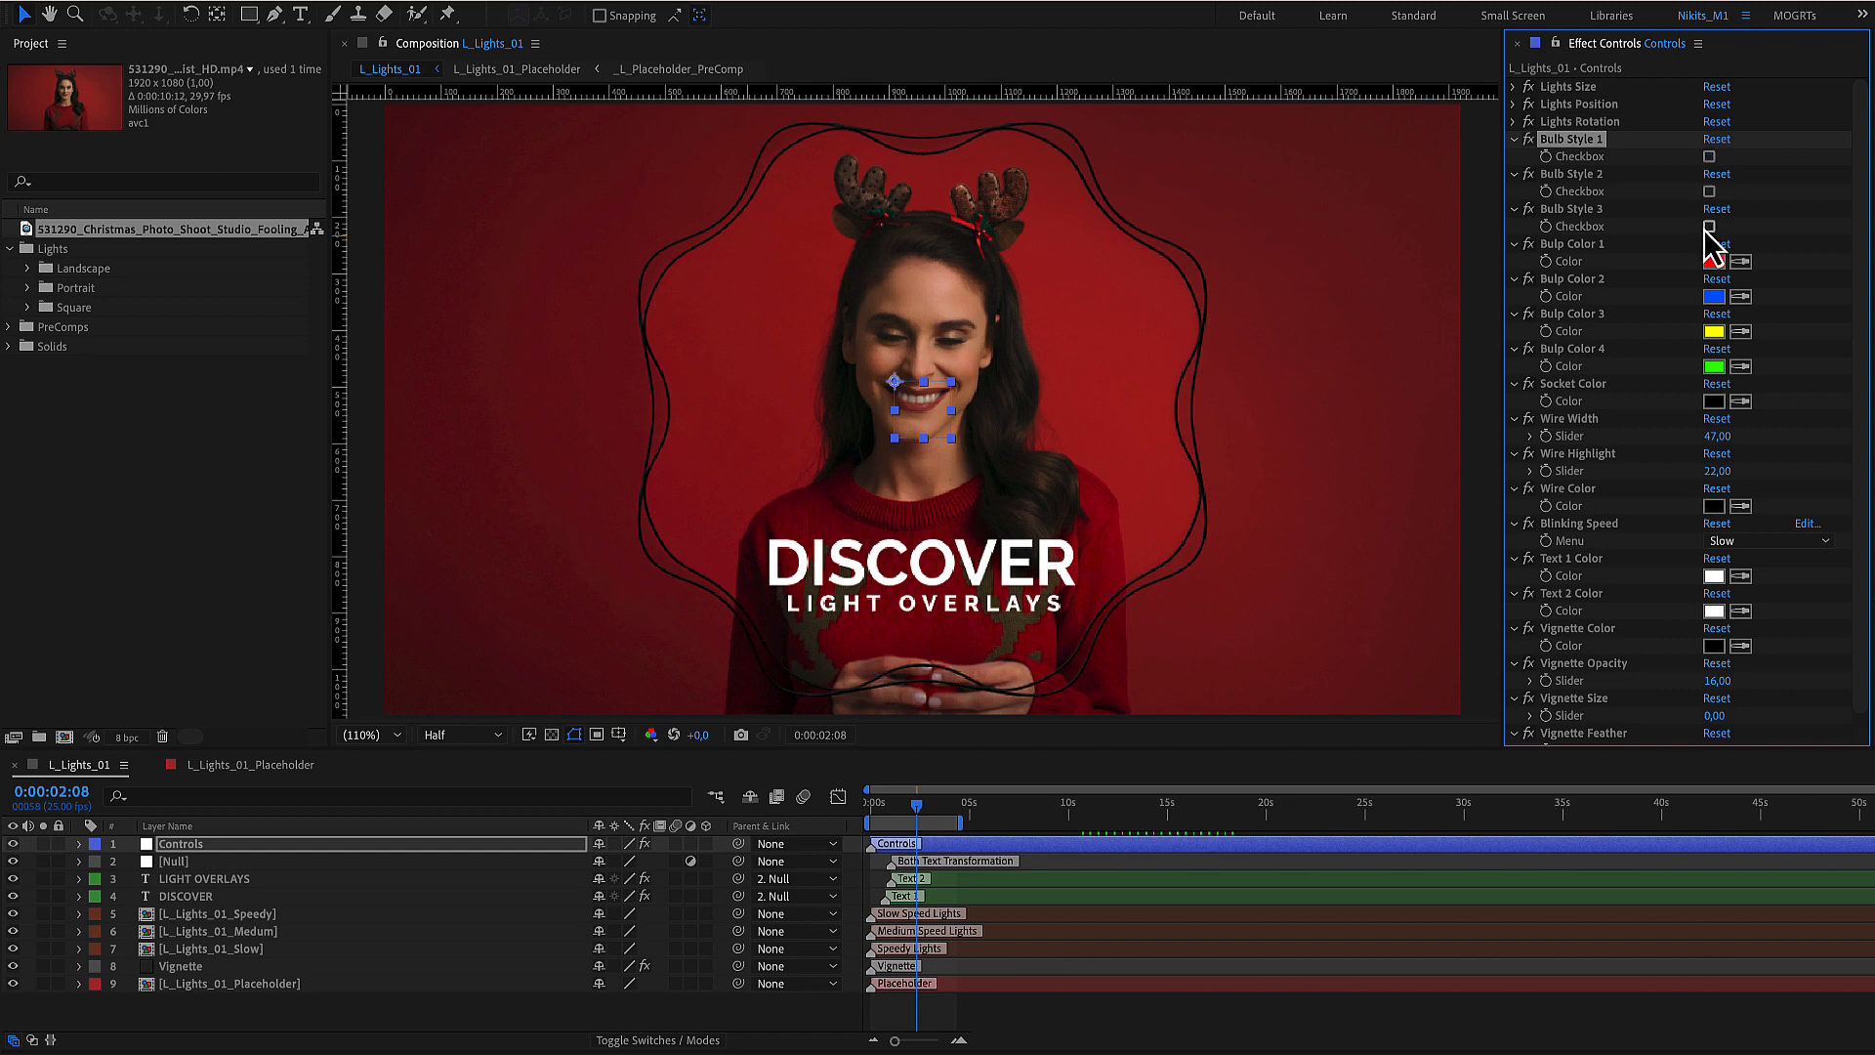
left_click(1708, 225)
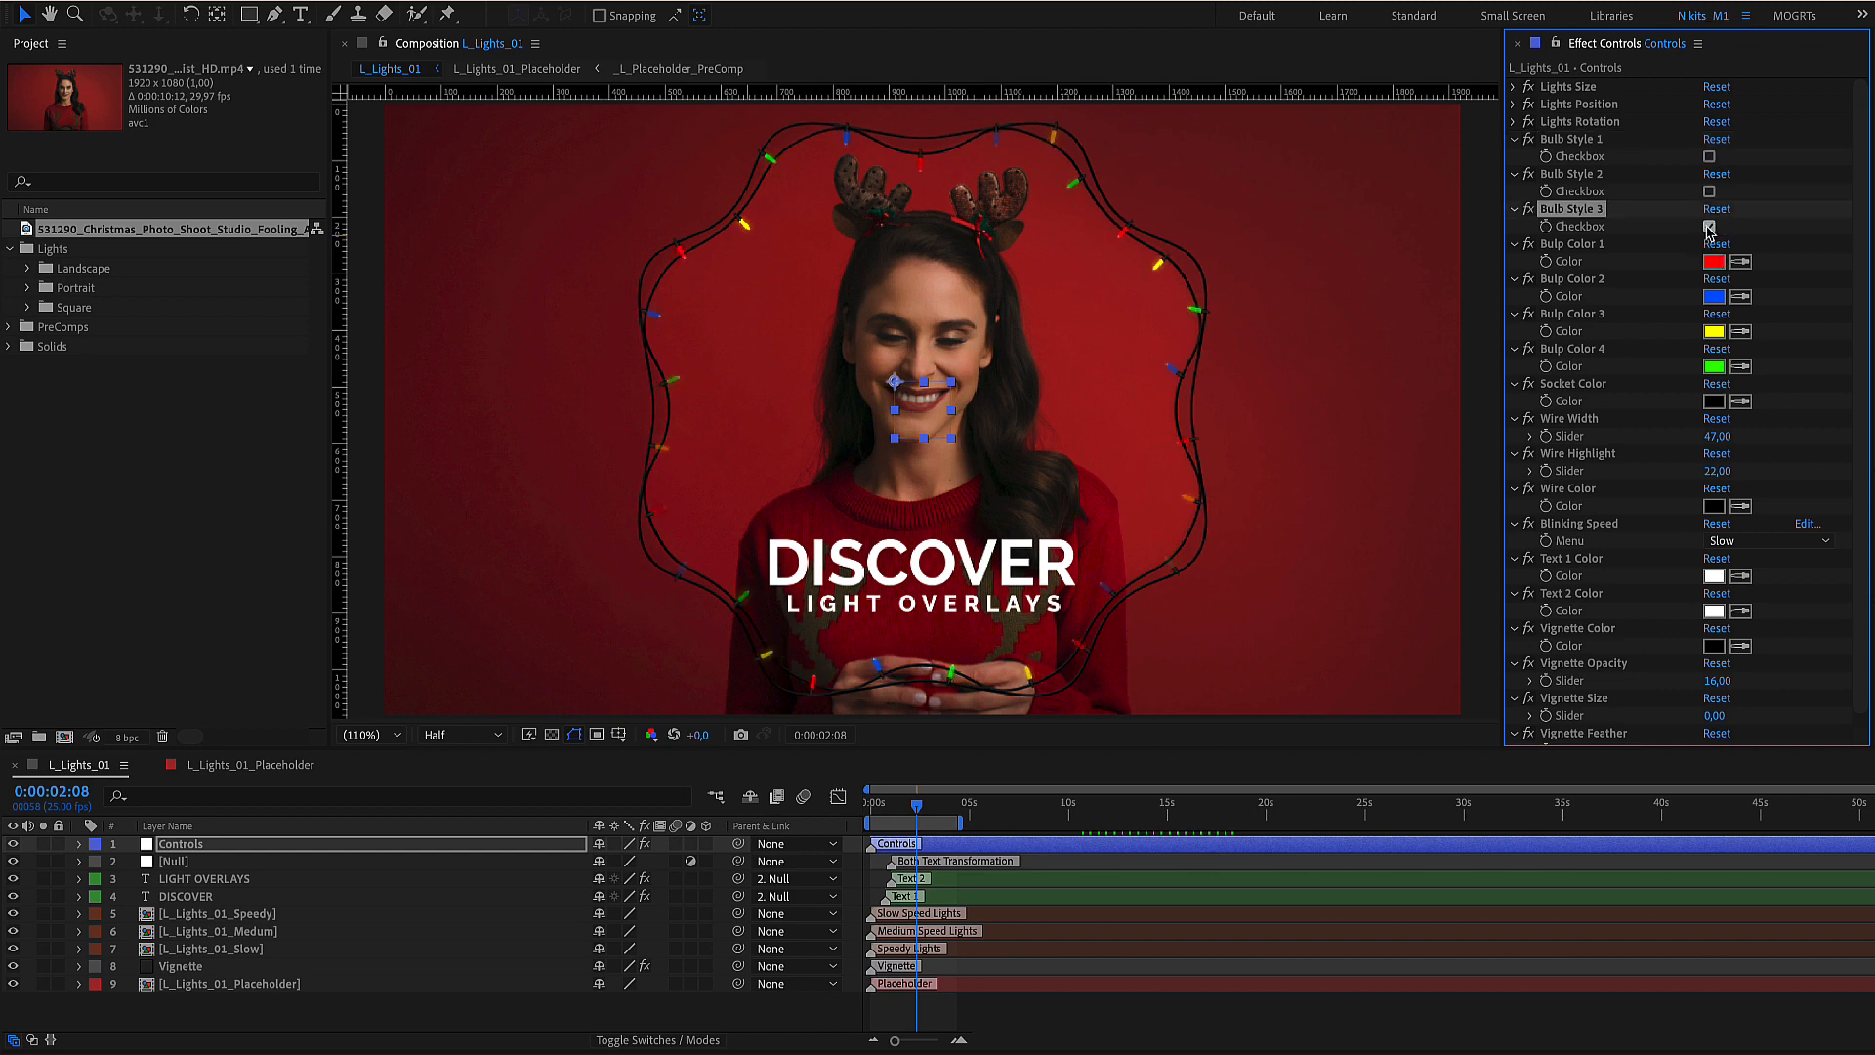
left_click(1710, 191)
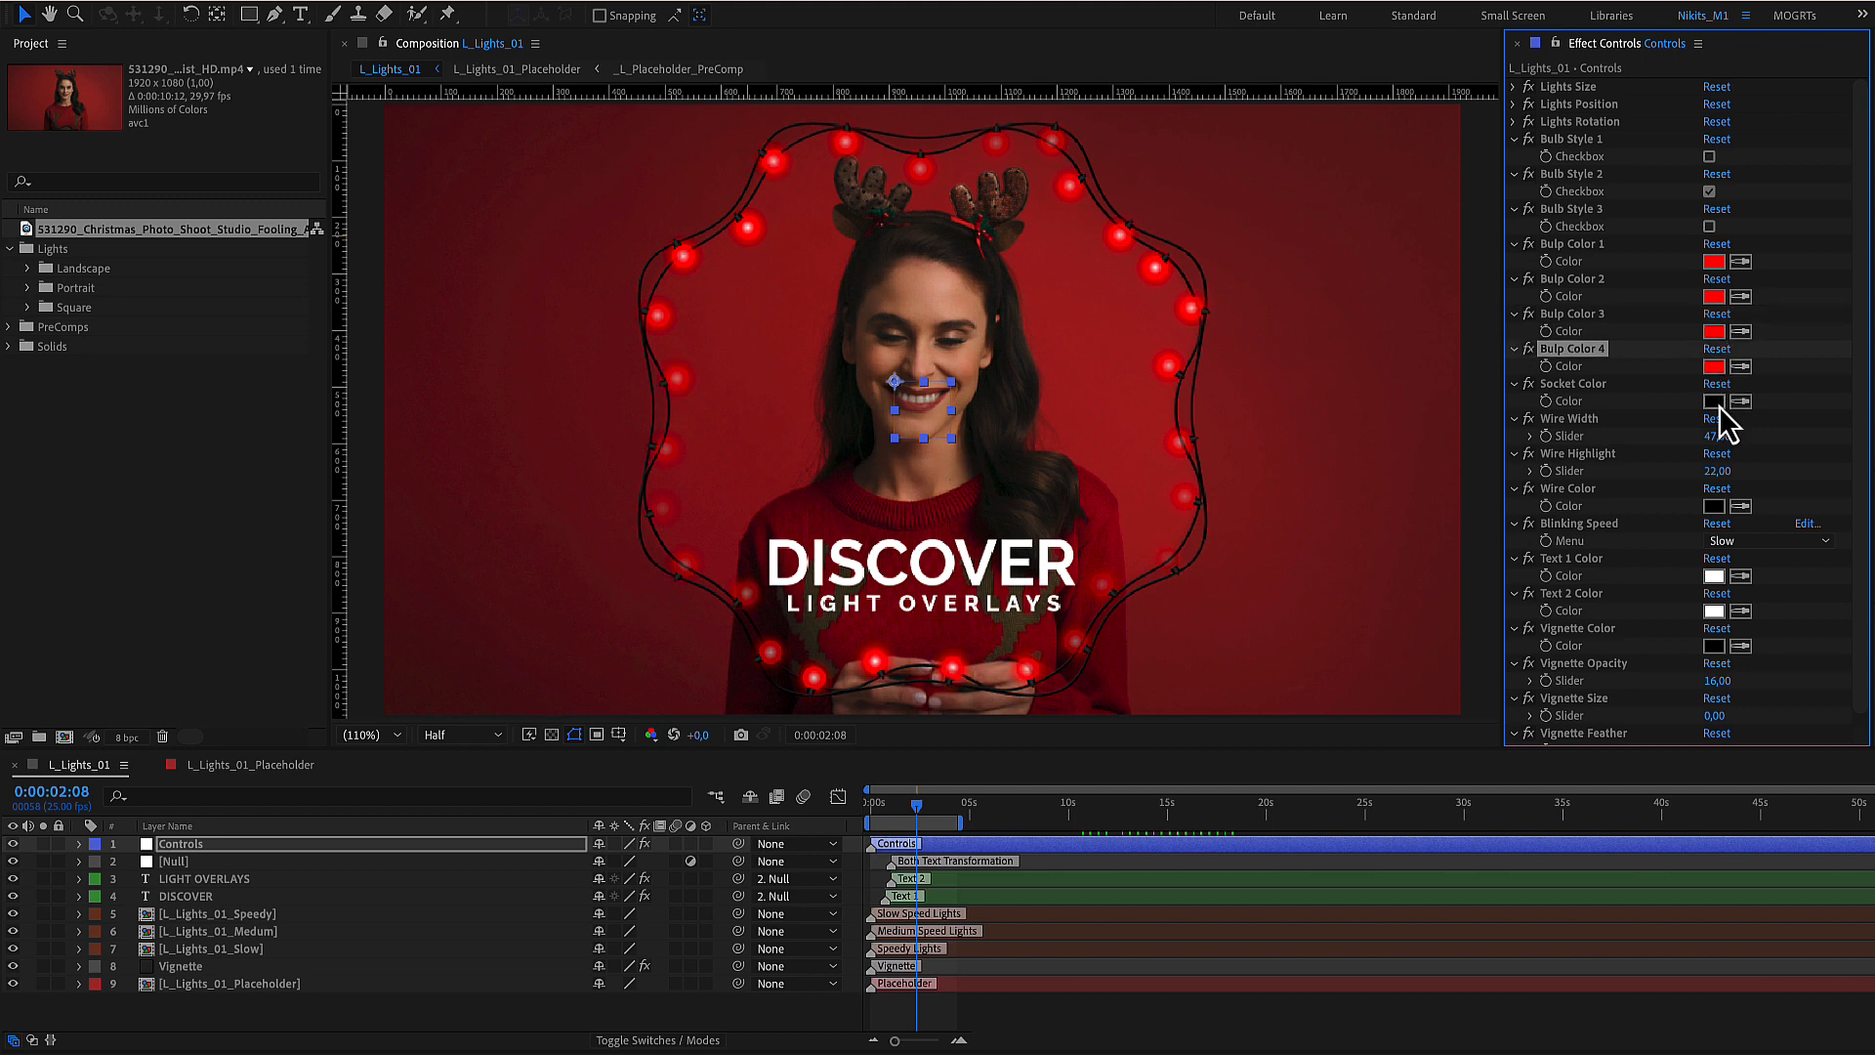
Set the Socket Color to dark grey after trying lighter values.
left_click(1715, 401)
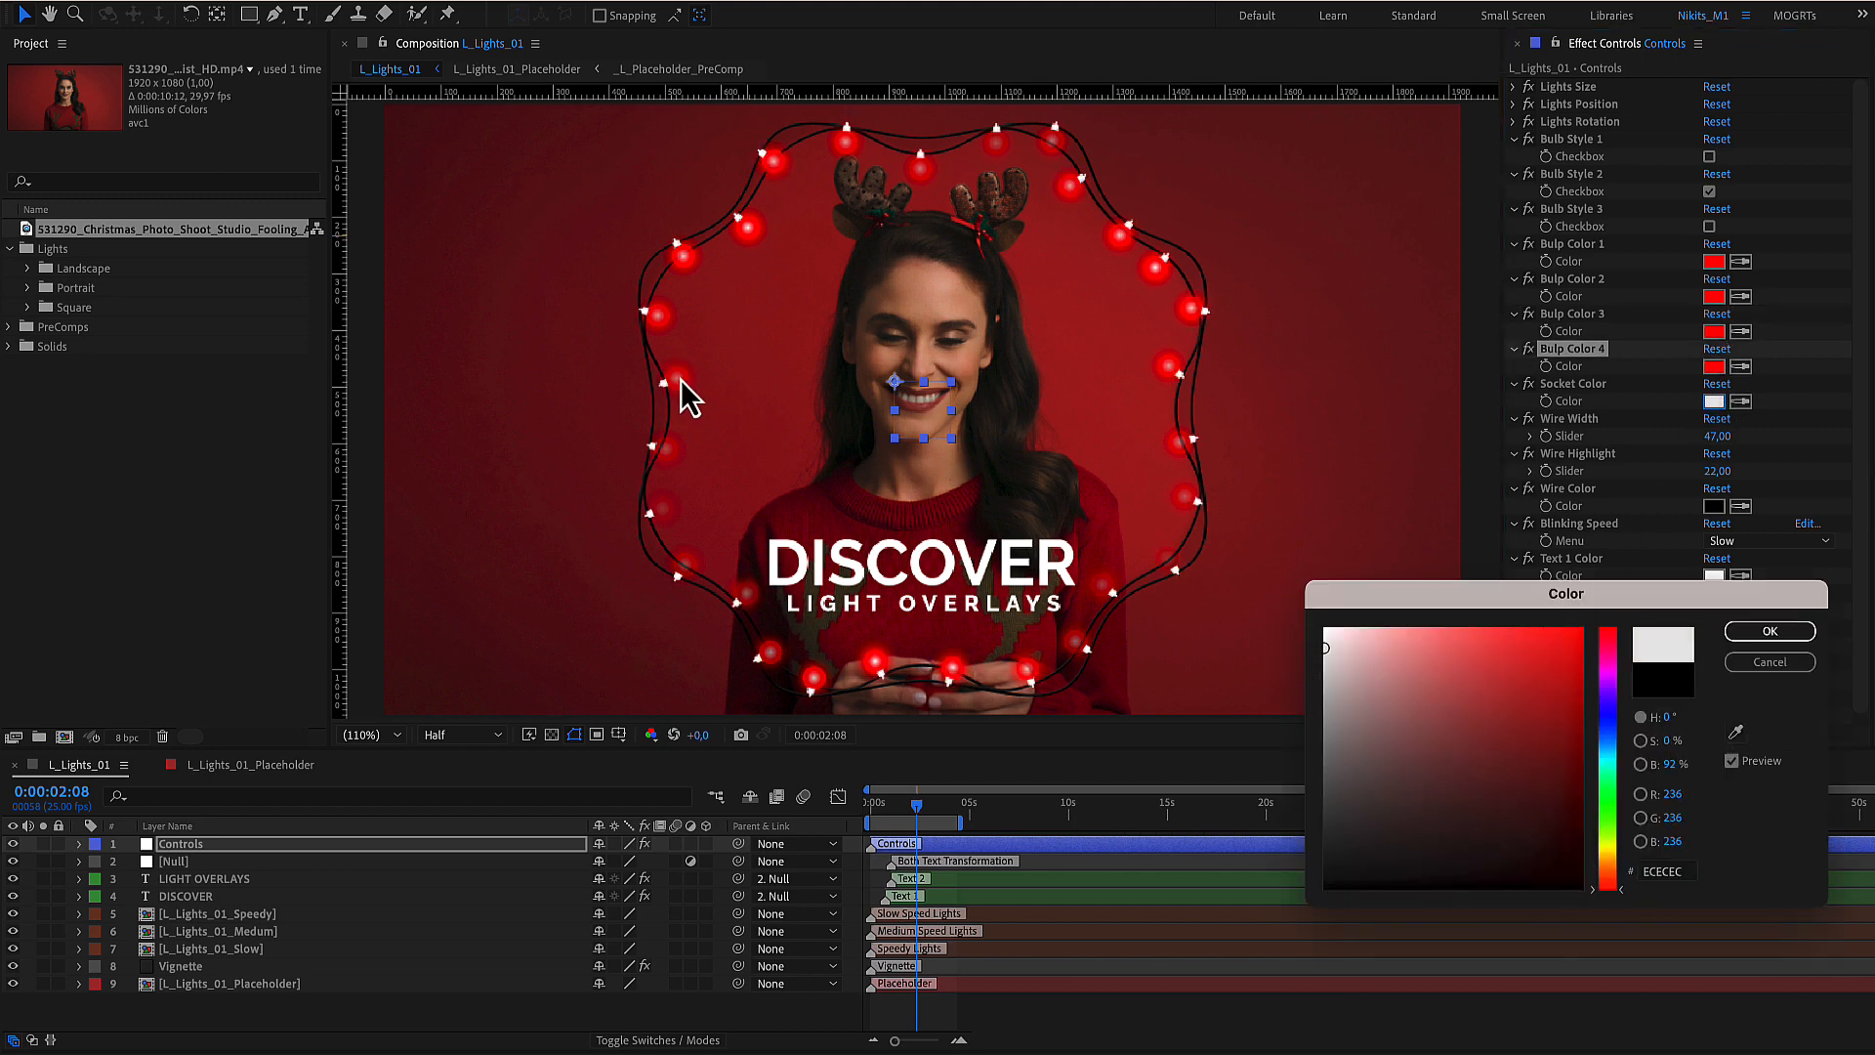
left_click(1358, 680)
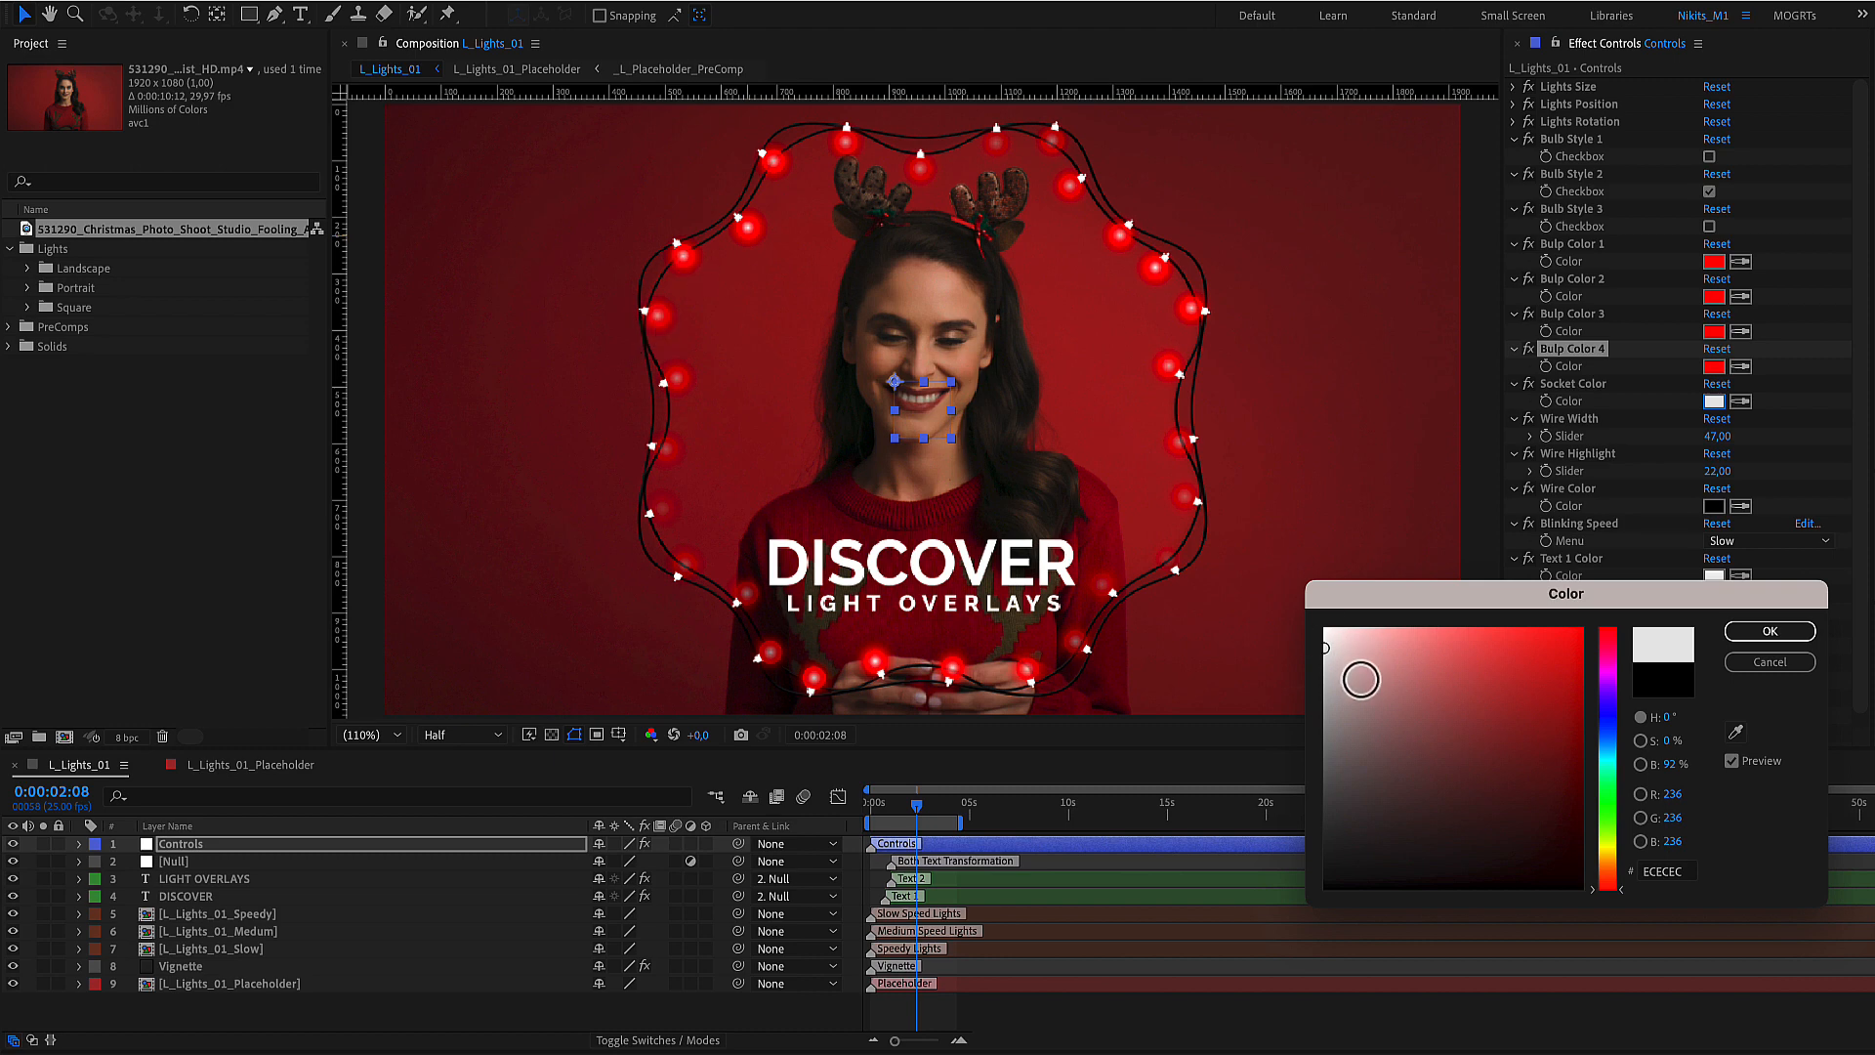
left_click_drag(1359, 679, 1270, 835)
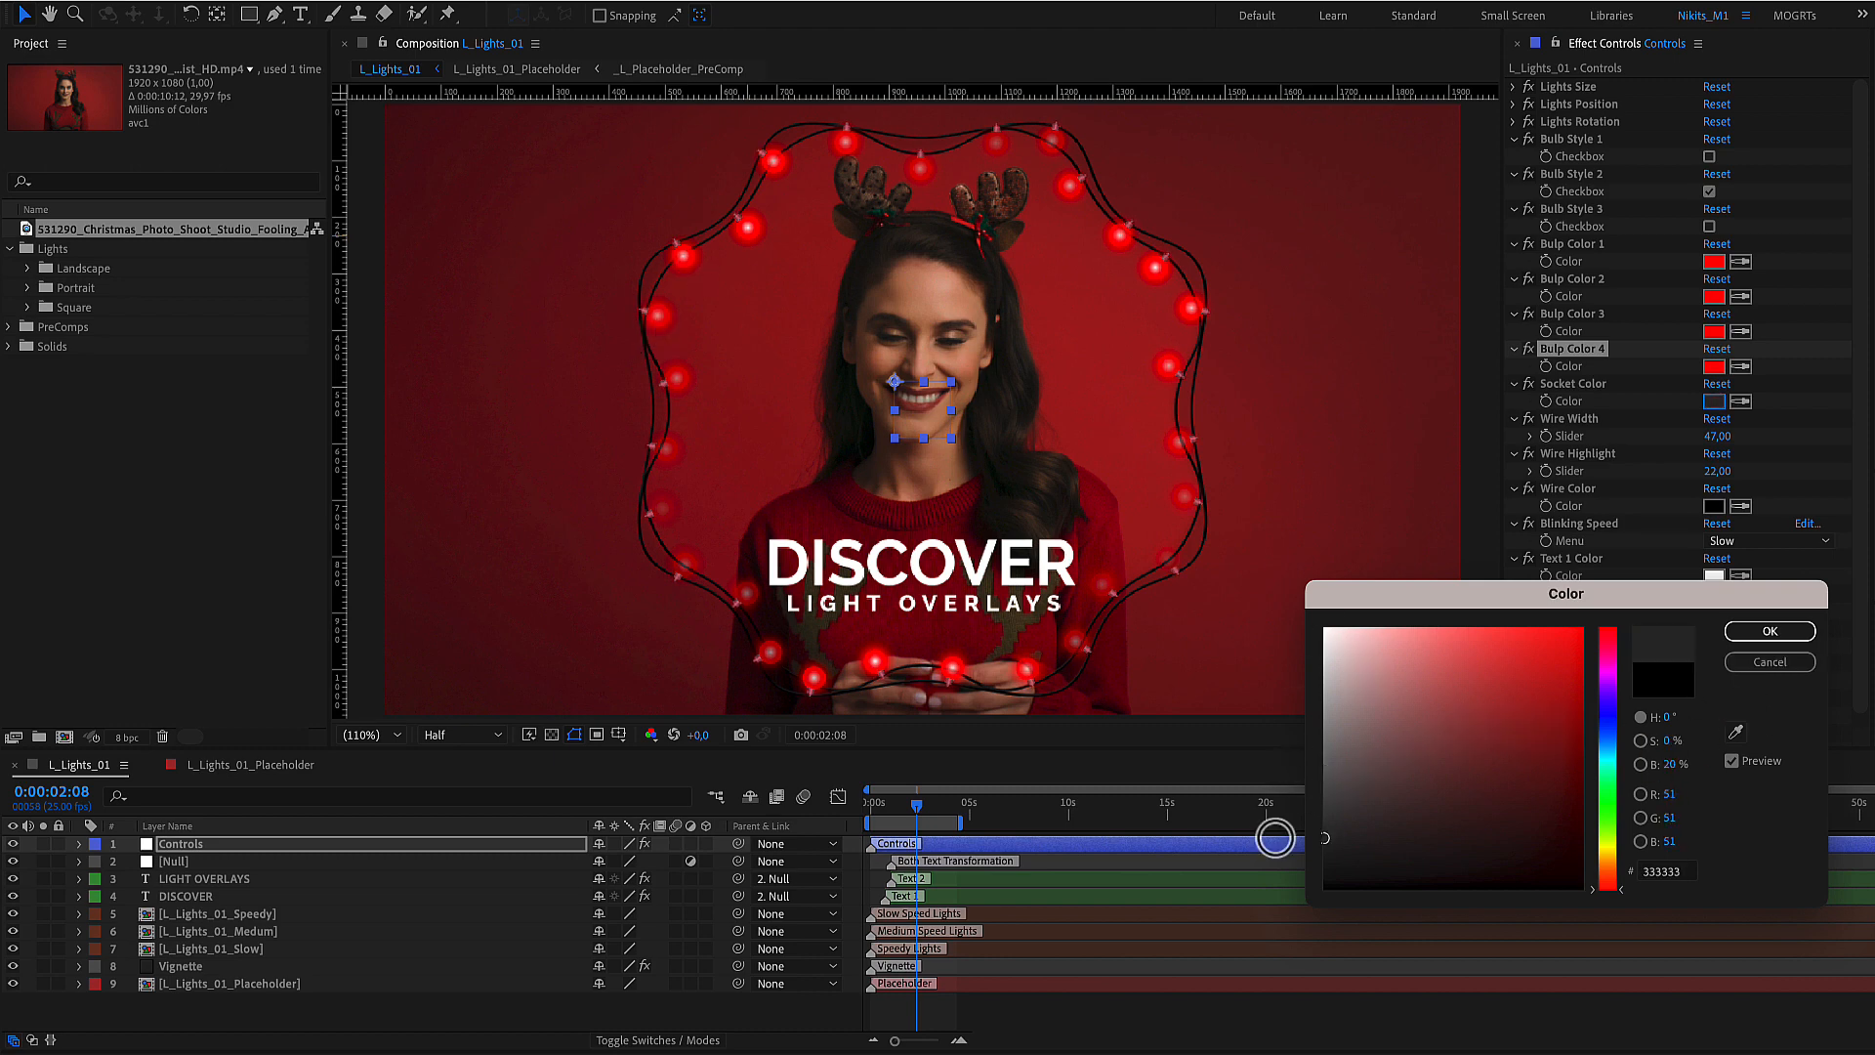
left_click(1767, 630)
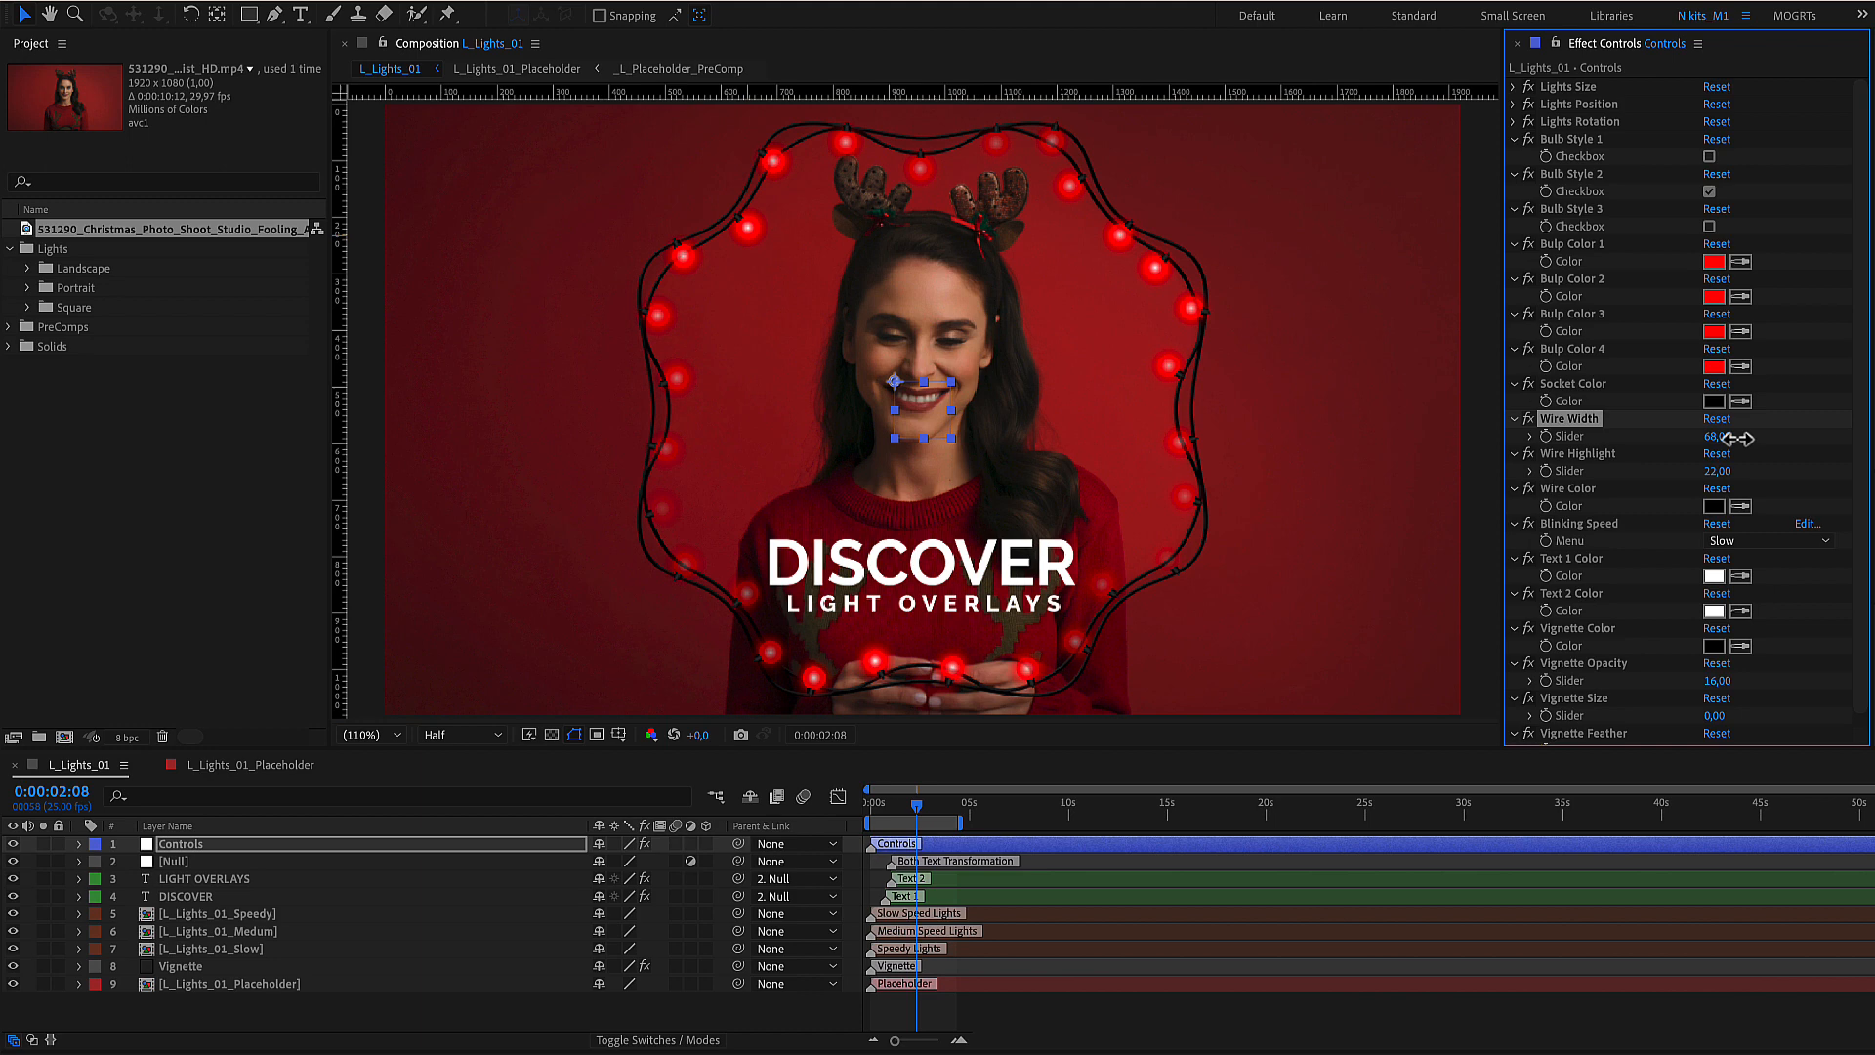
Set Wire Width to 74, Wire Highlight to 24 and Wire Color to red E12121.
left_click_drag(1718, 436, 1725, 436)
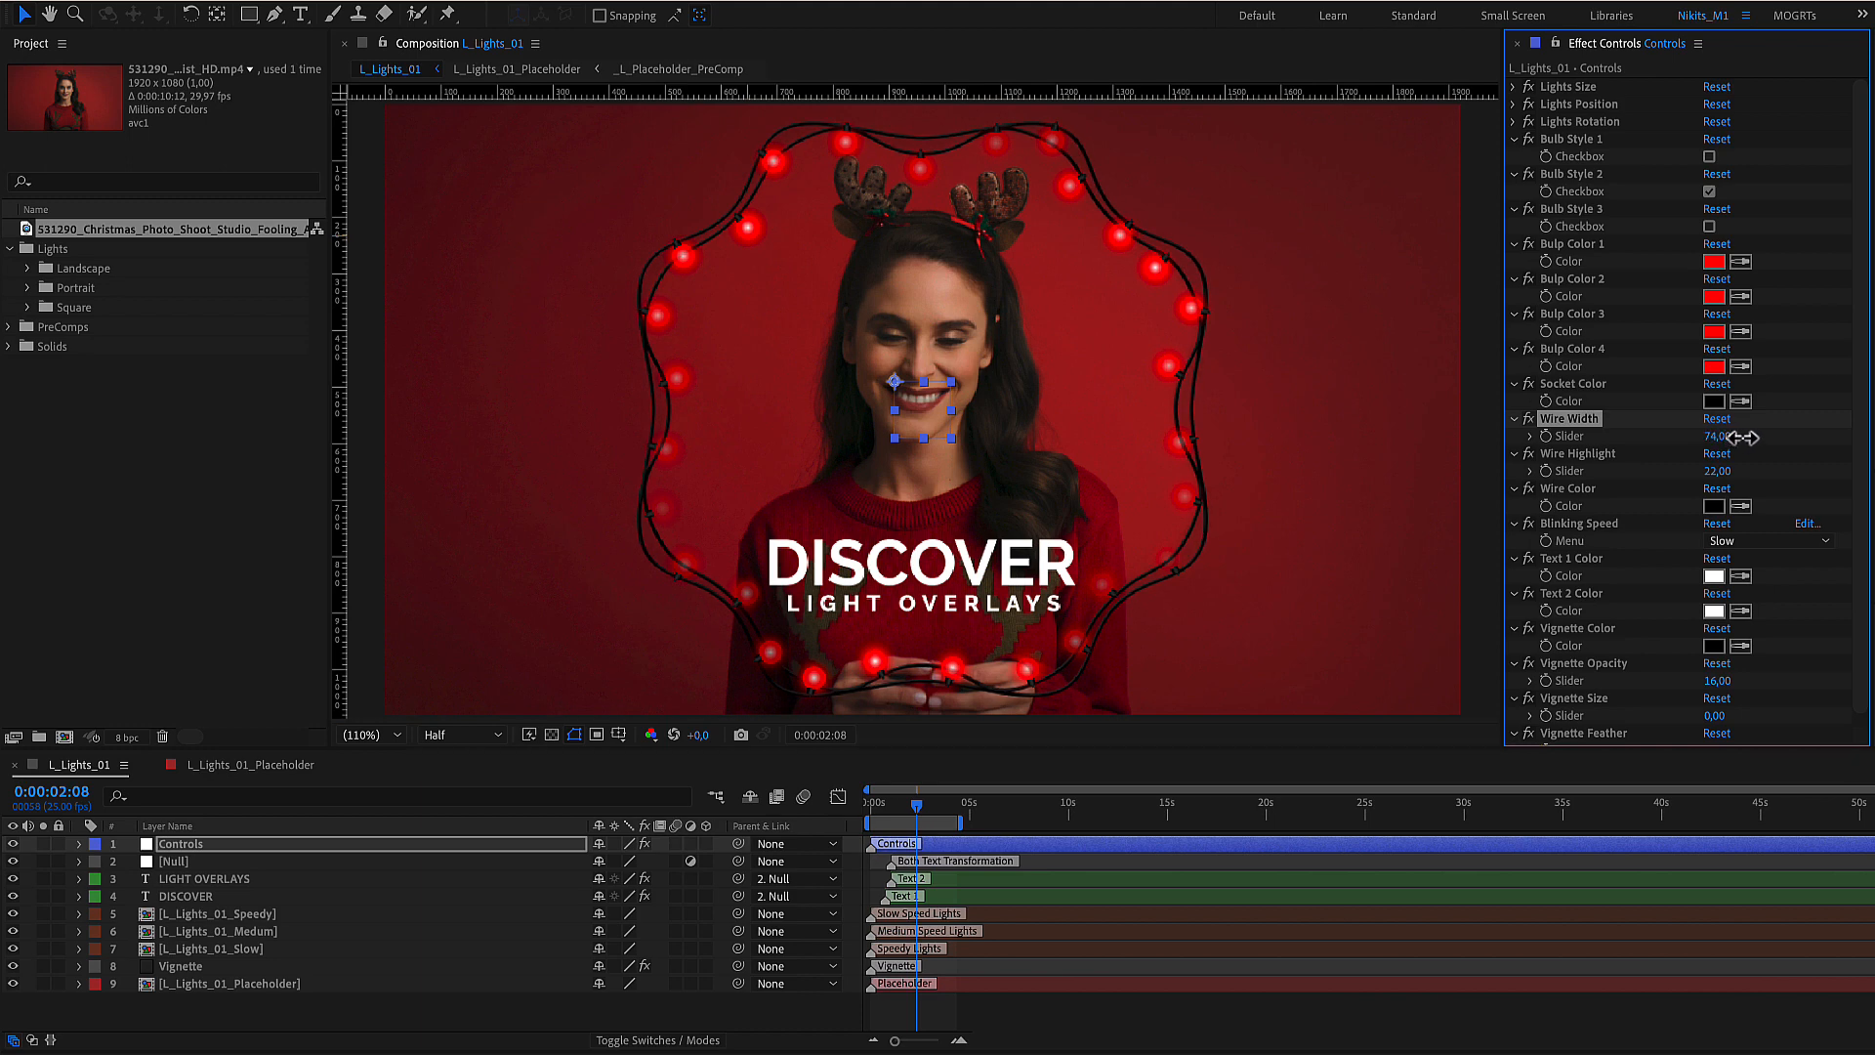
left_click_drag(1715, 470, 1758, 469)
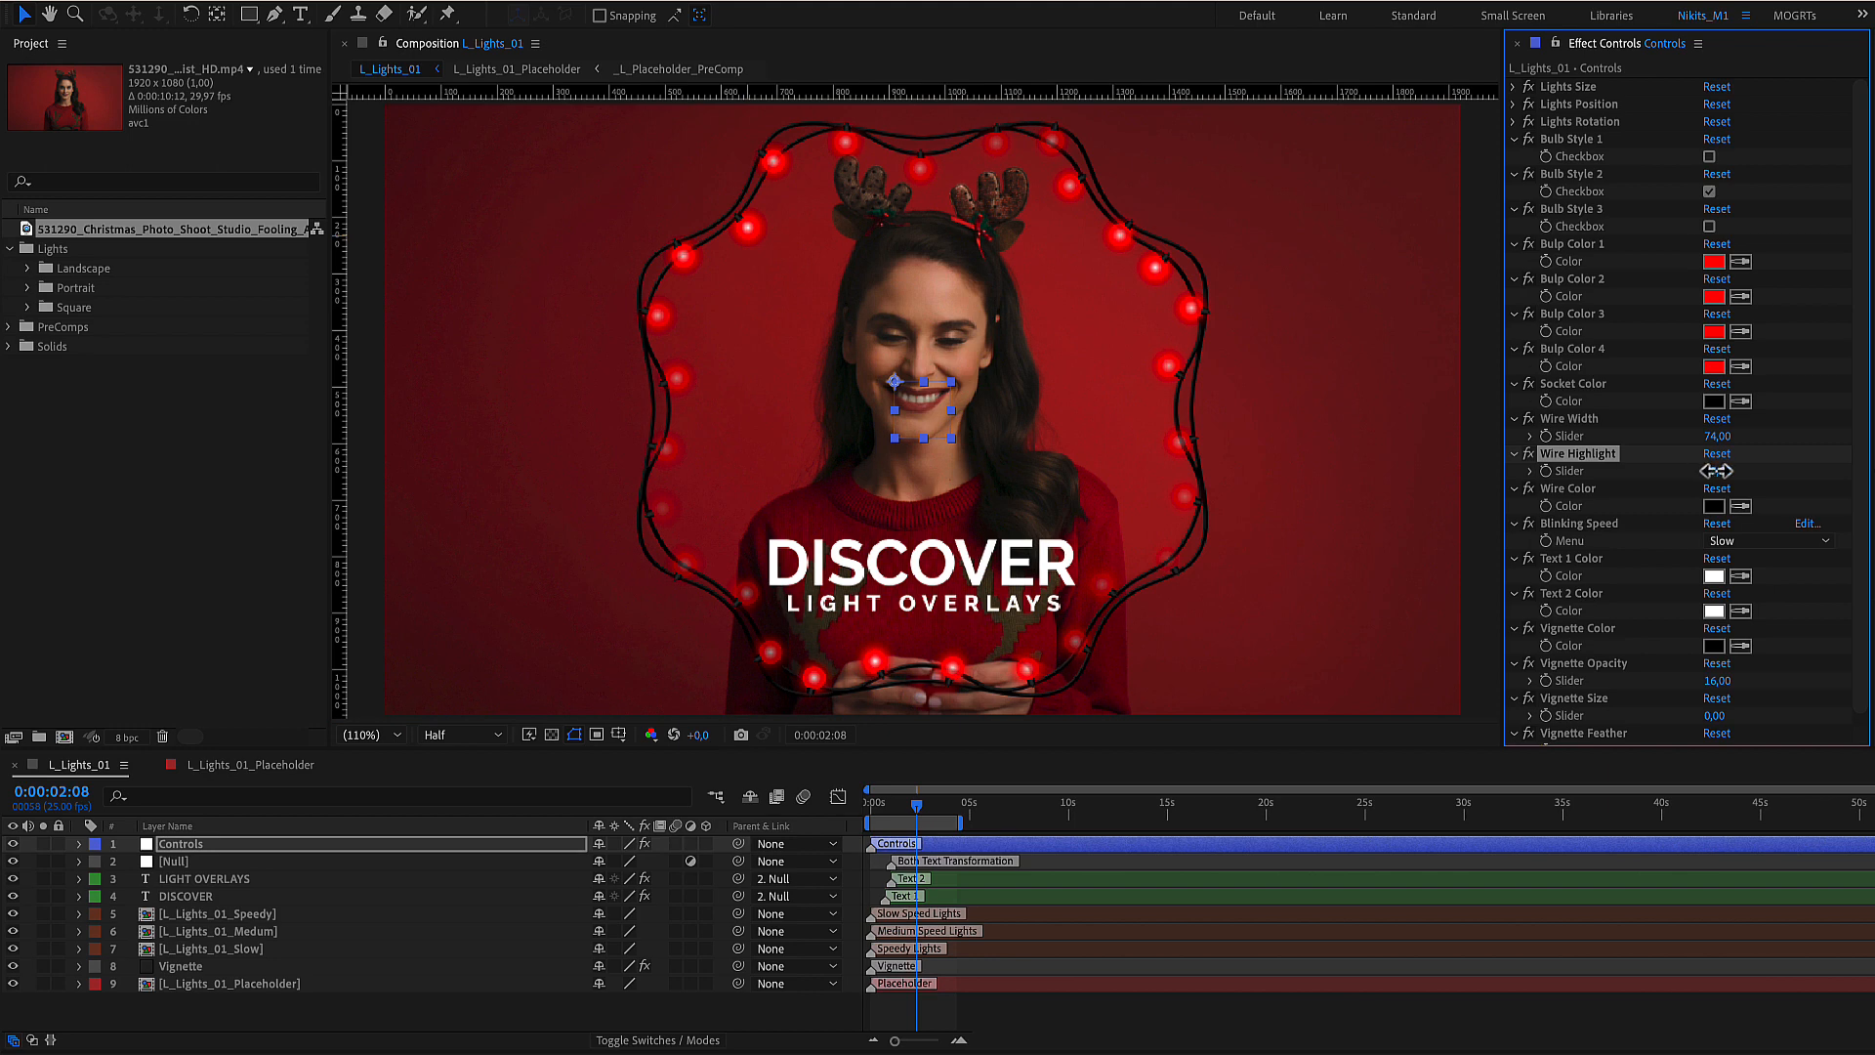
left_click(1719, 505)
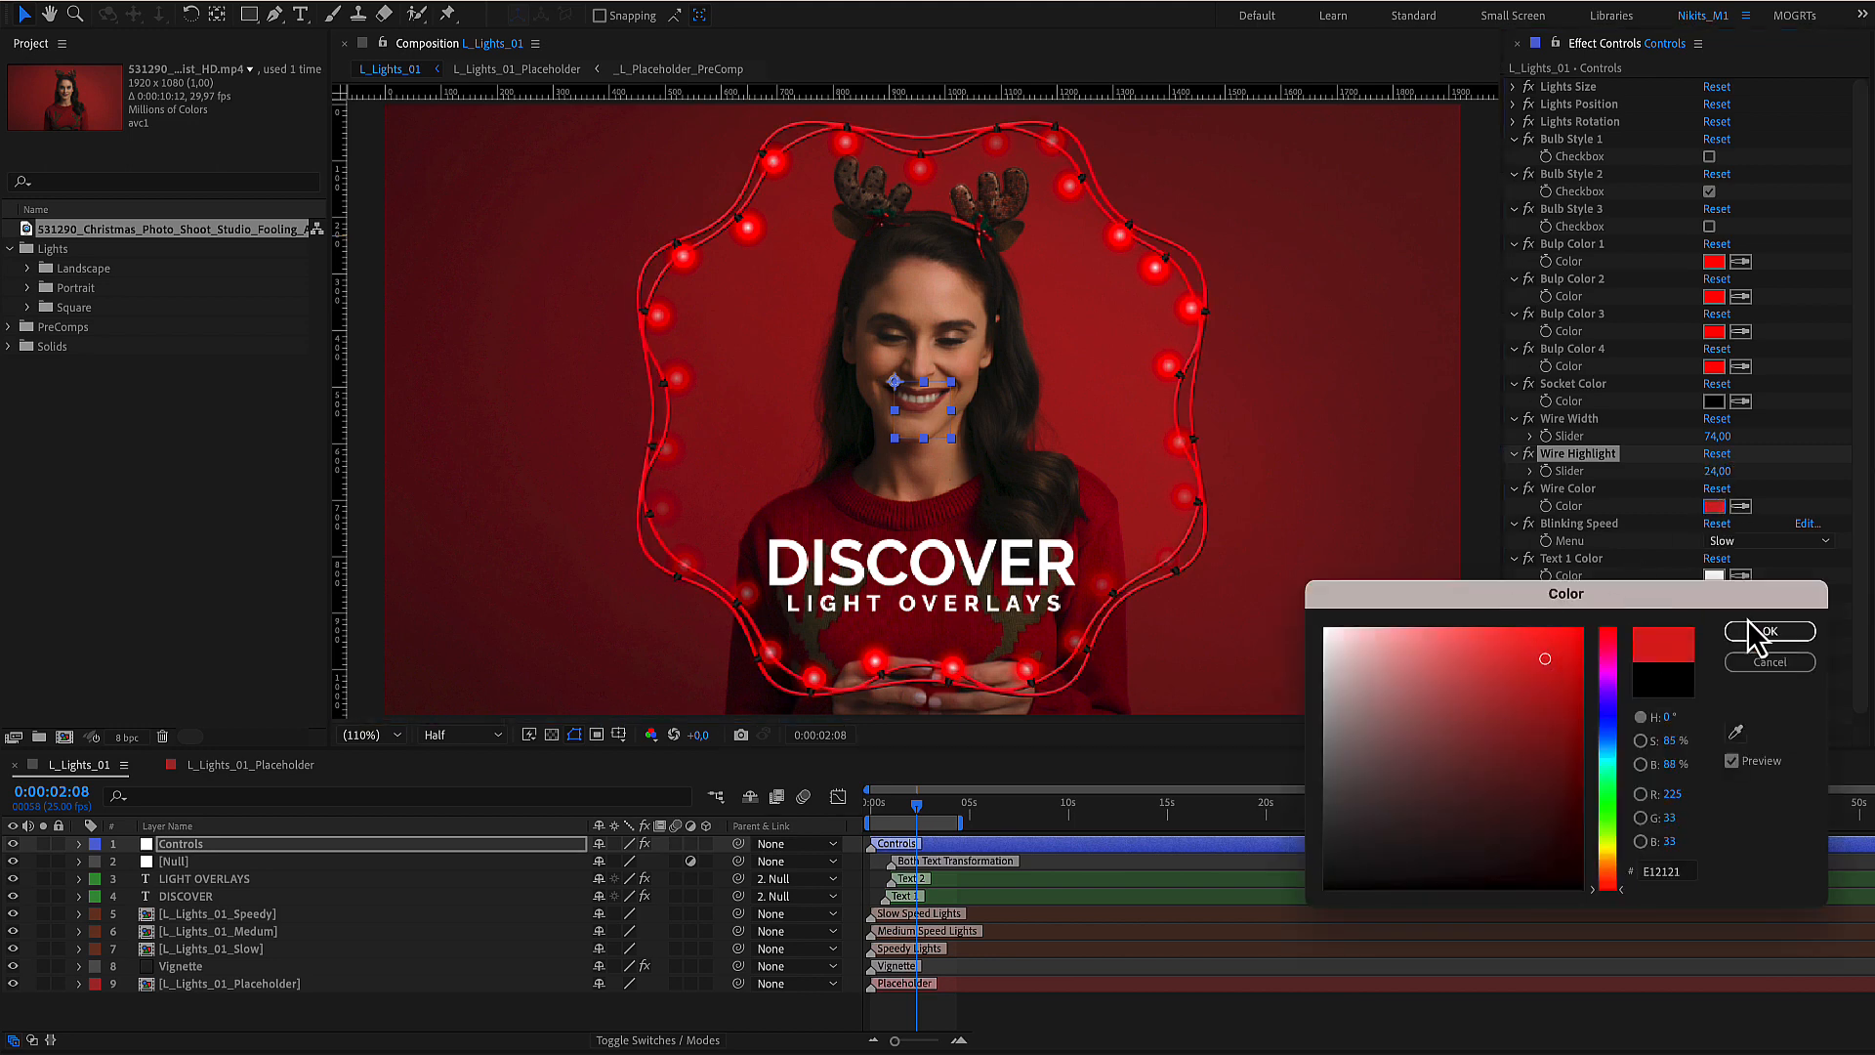
left_click(1767, 632)
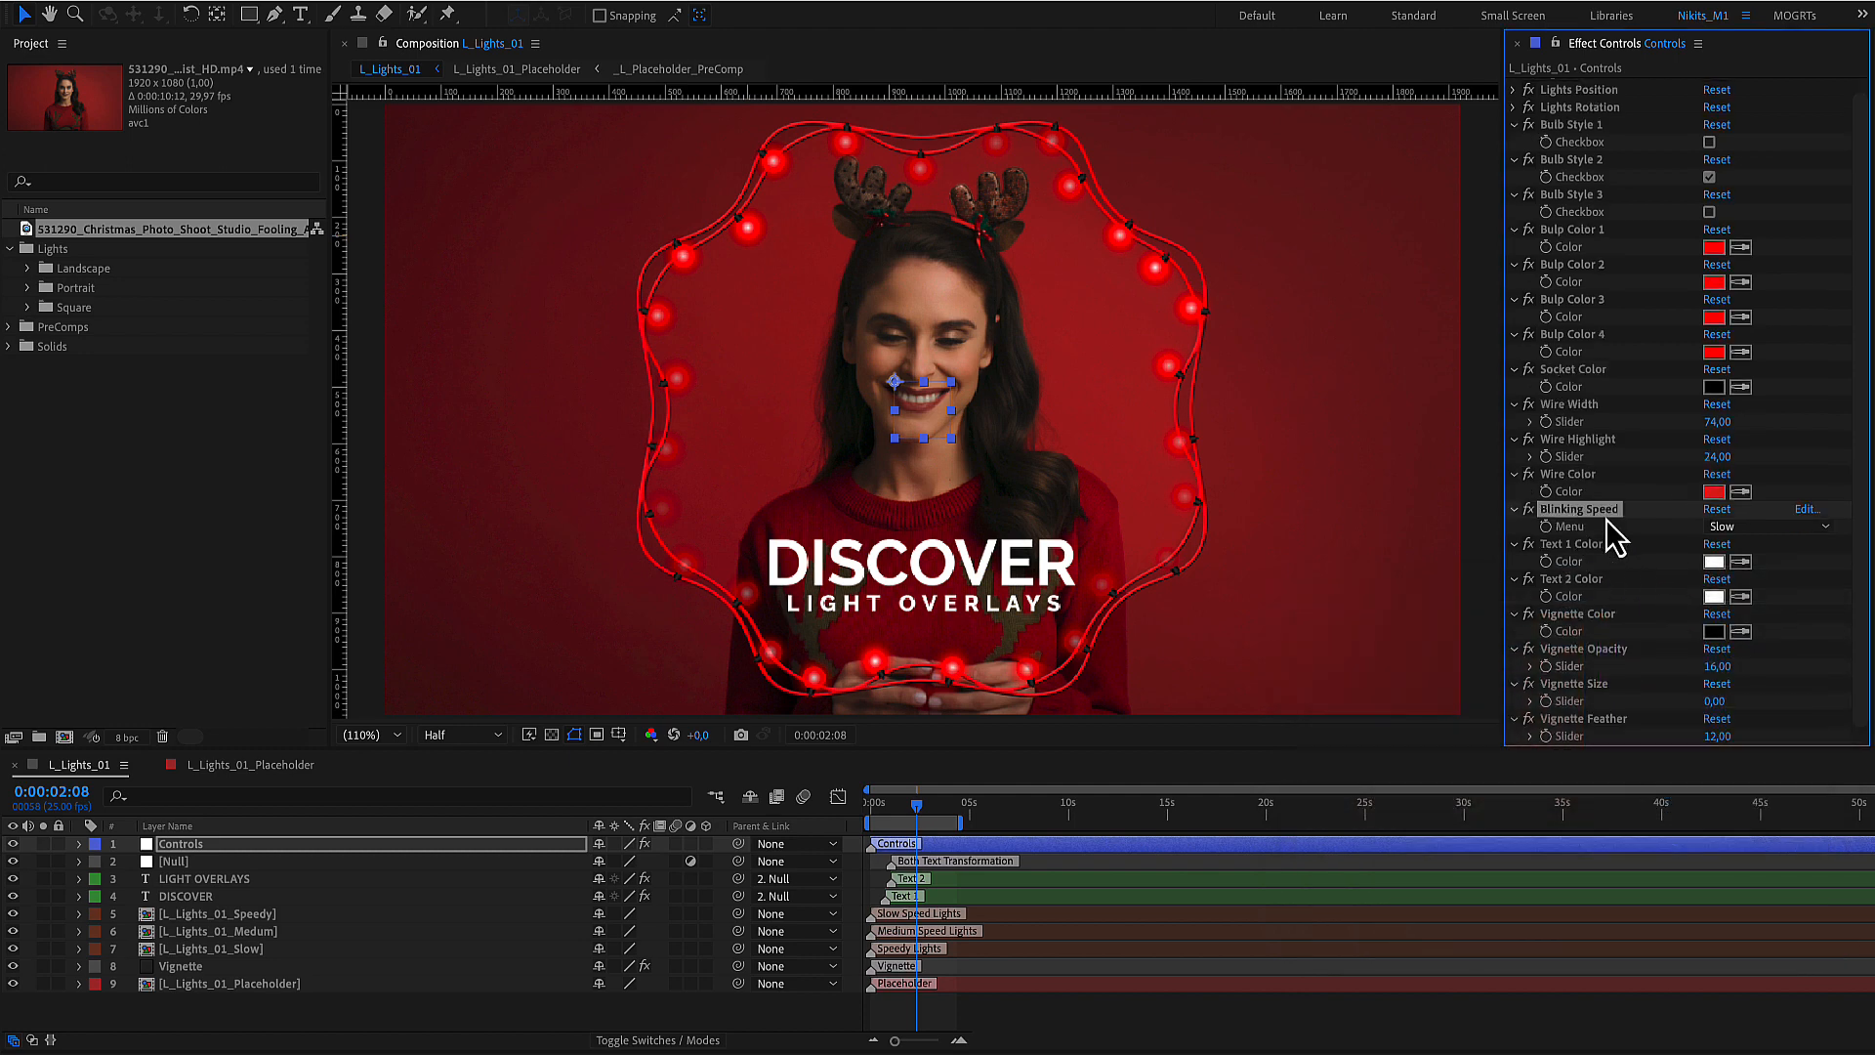
Set Blinking Speed to the fastest option, Speed.
left_click(1721, 526)
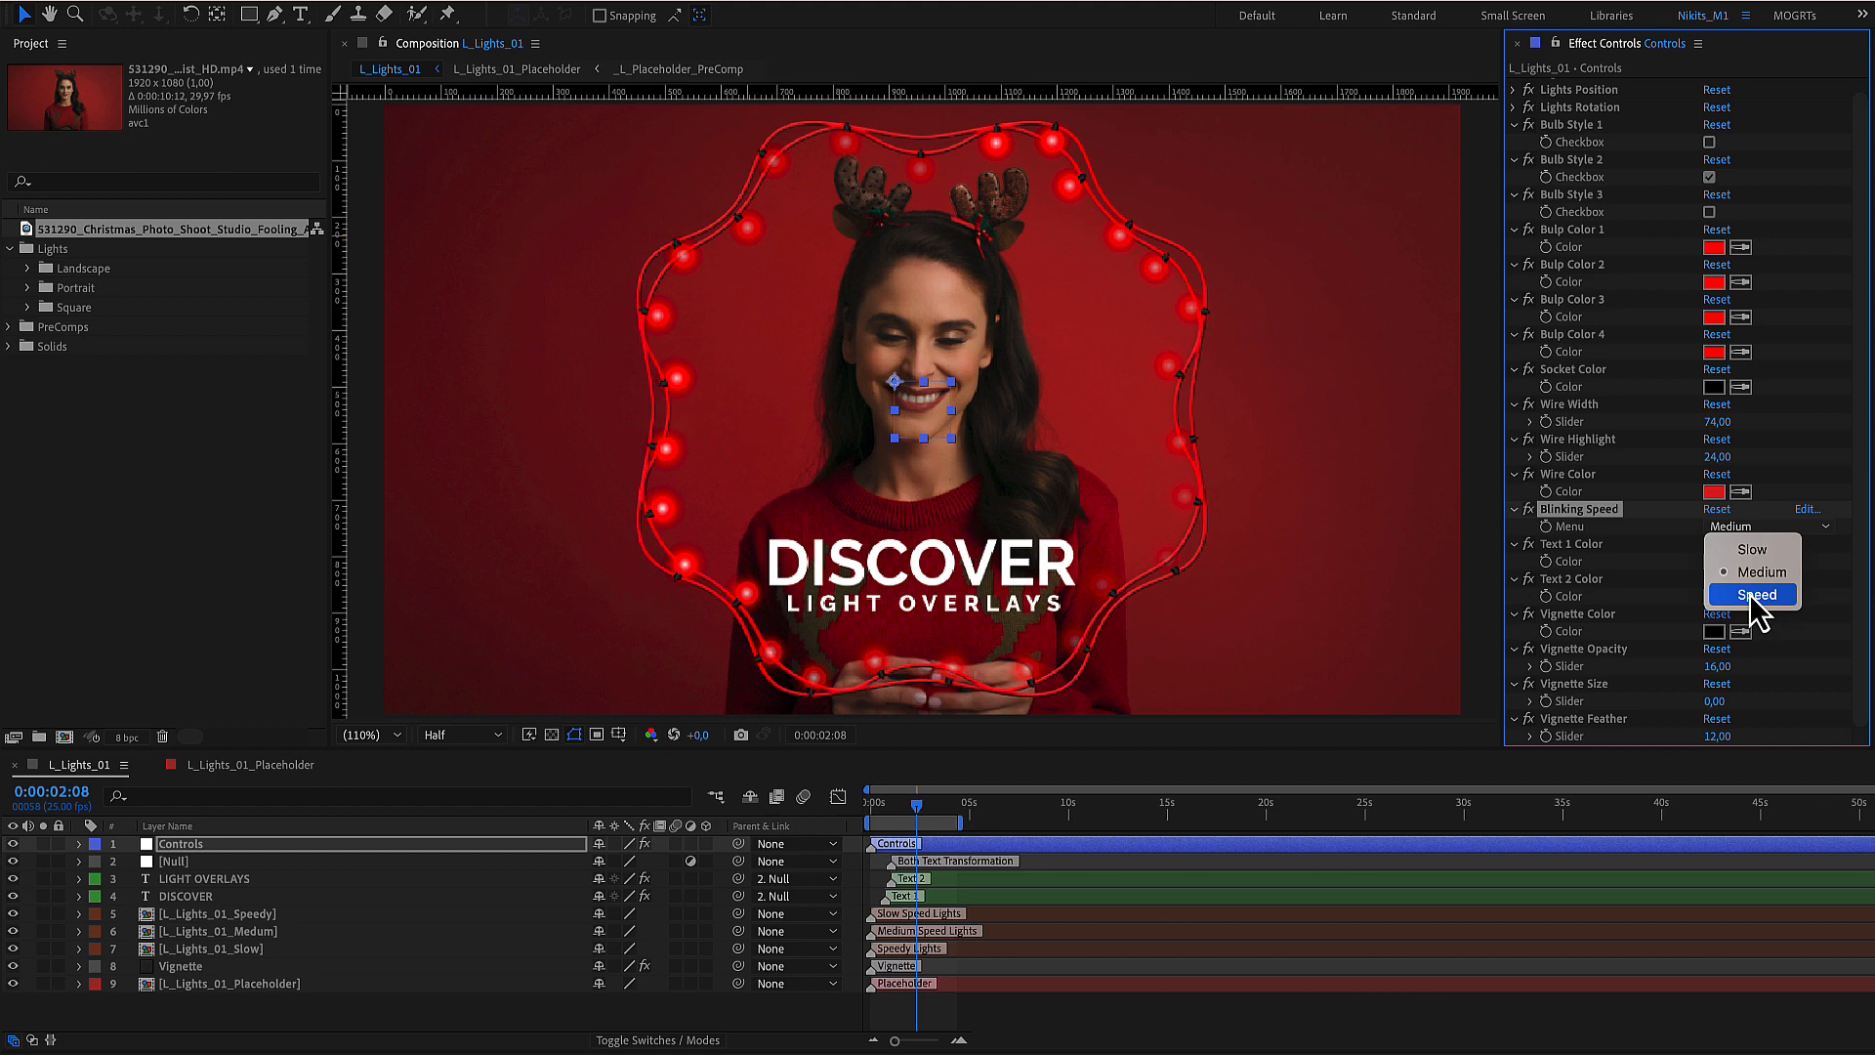
left_click(1751, 594)
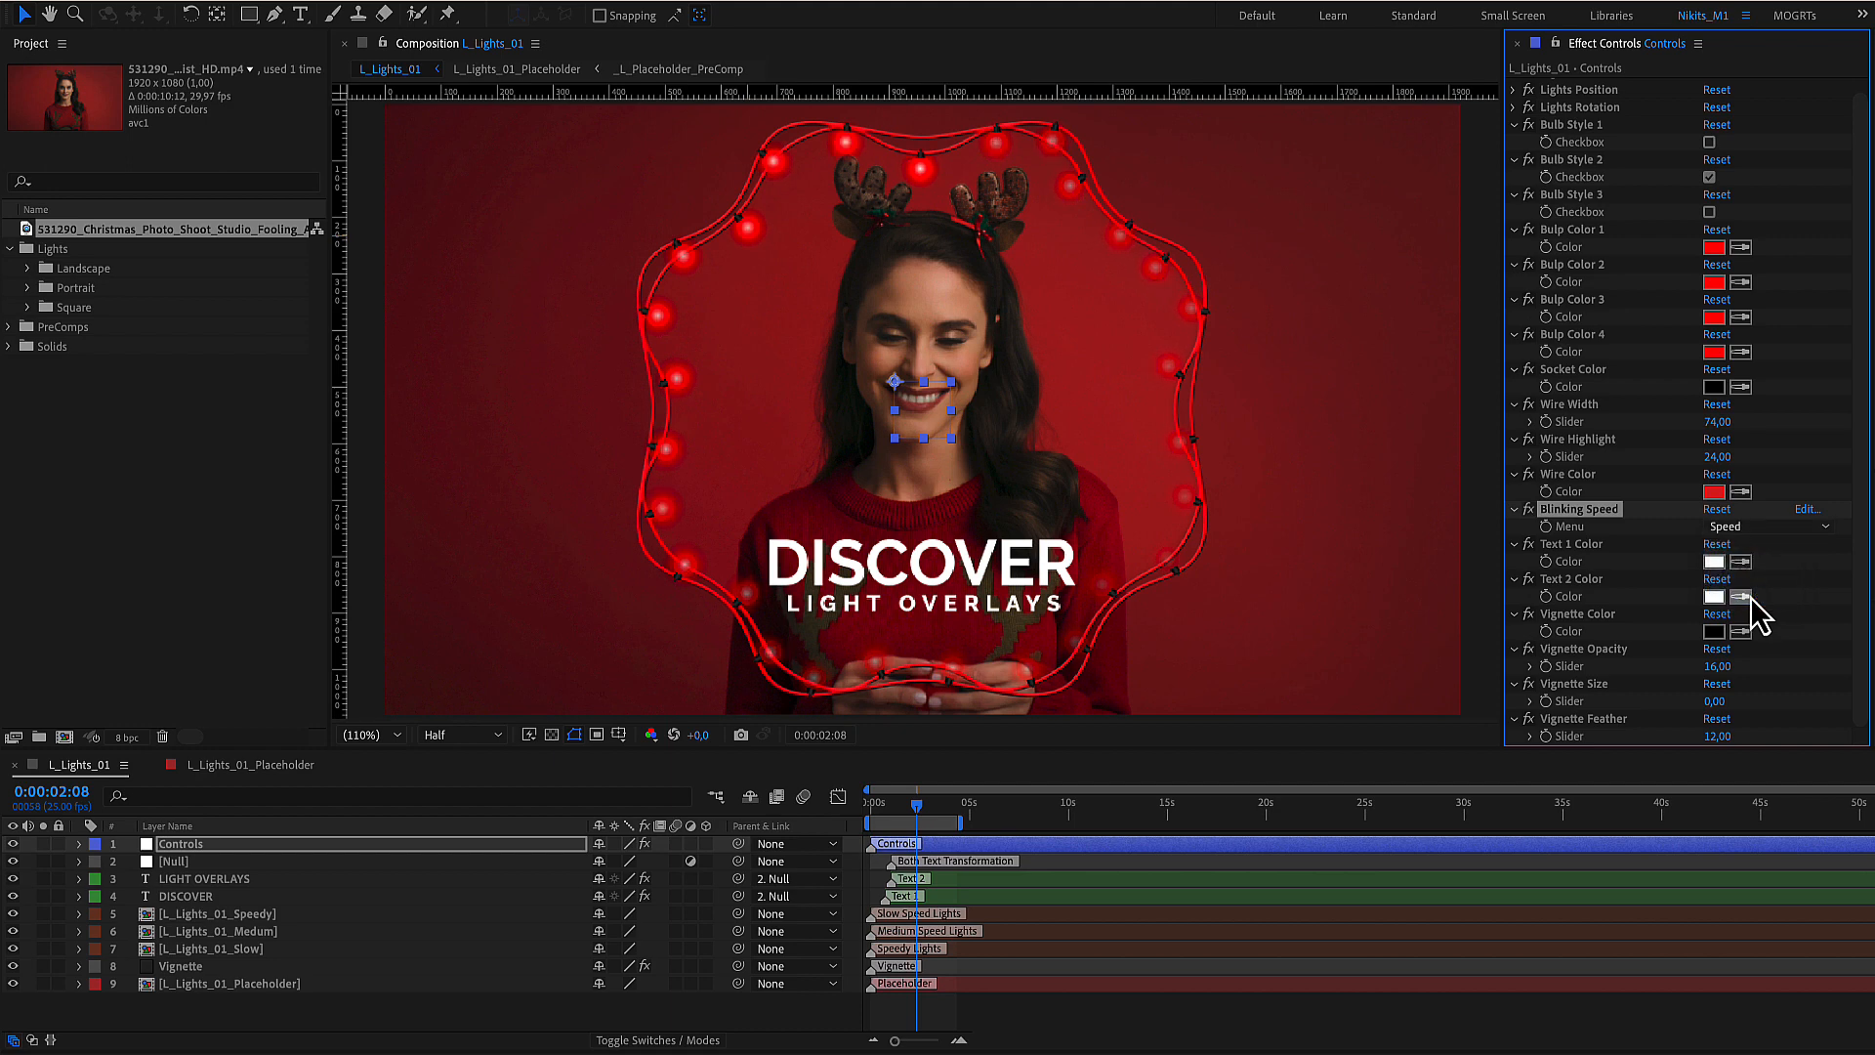
mouse_move(1608, 571)
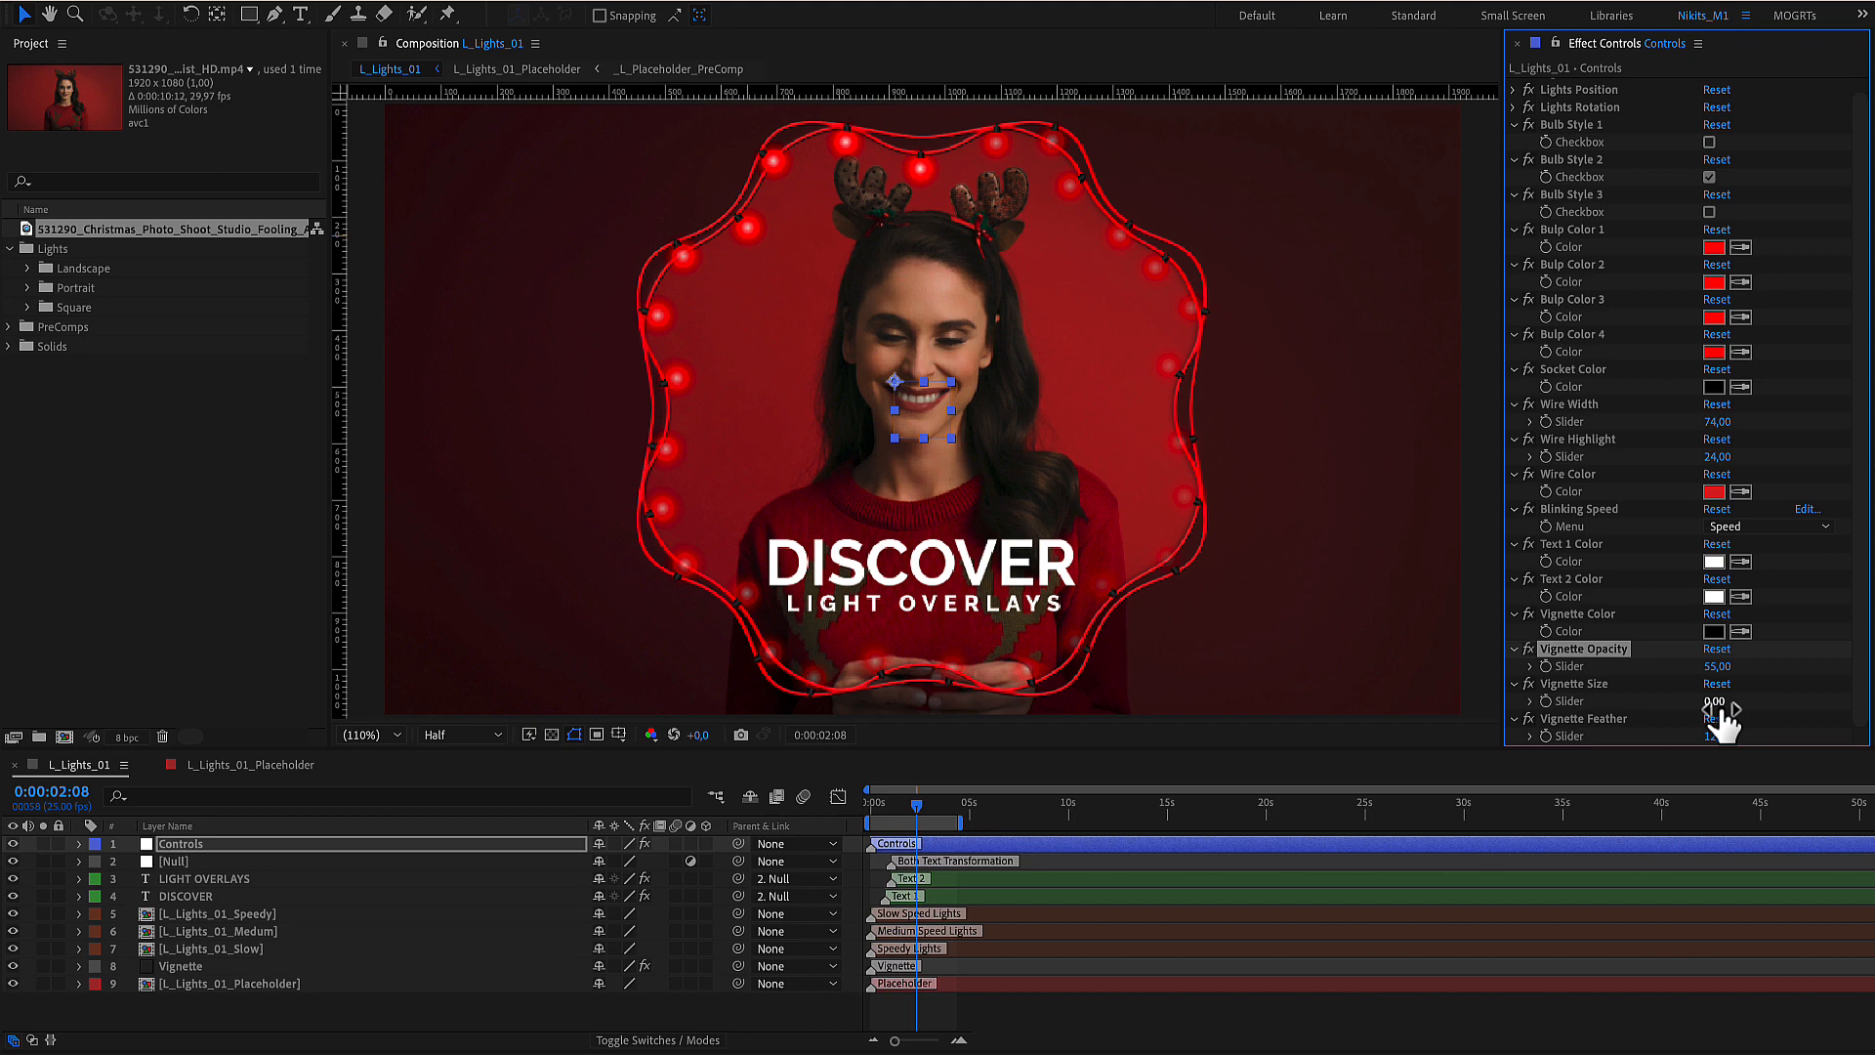
Adjust Vignette Size so the darkening reaches further inward.
left_click_drag(1714, 699, 1692, 699)
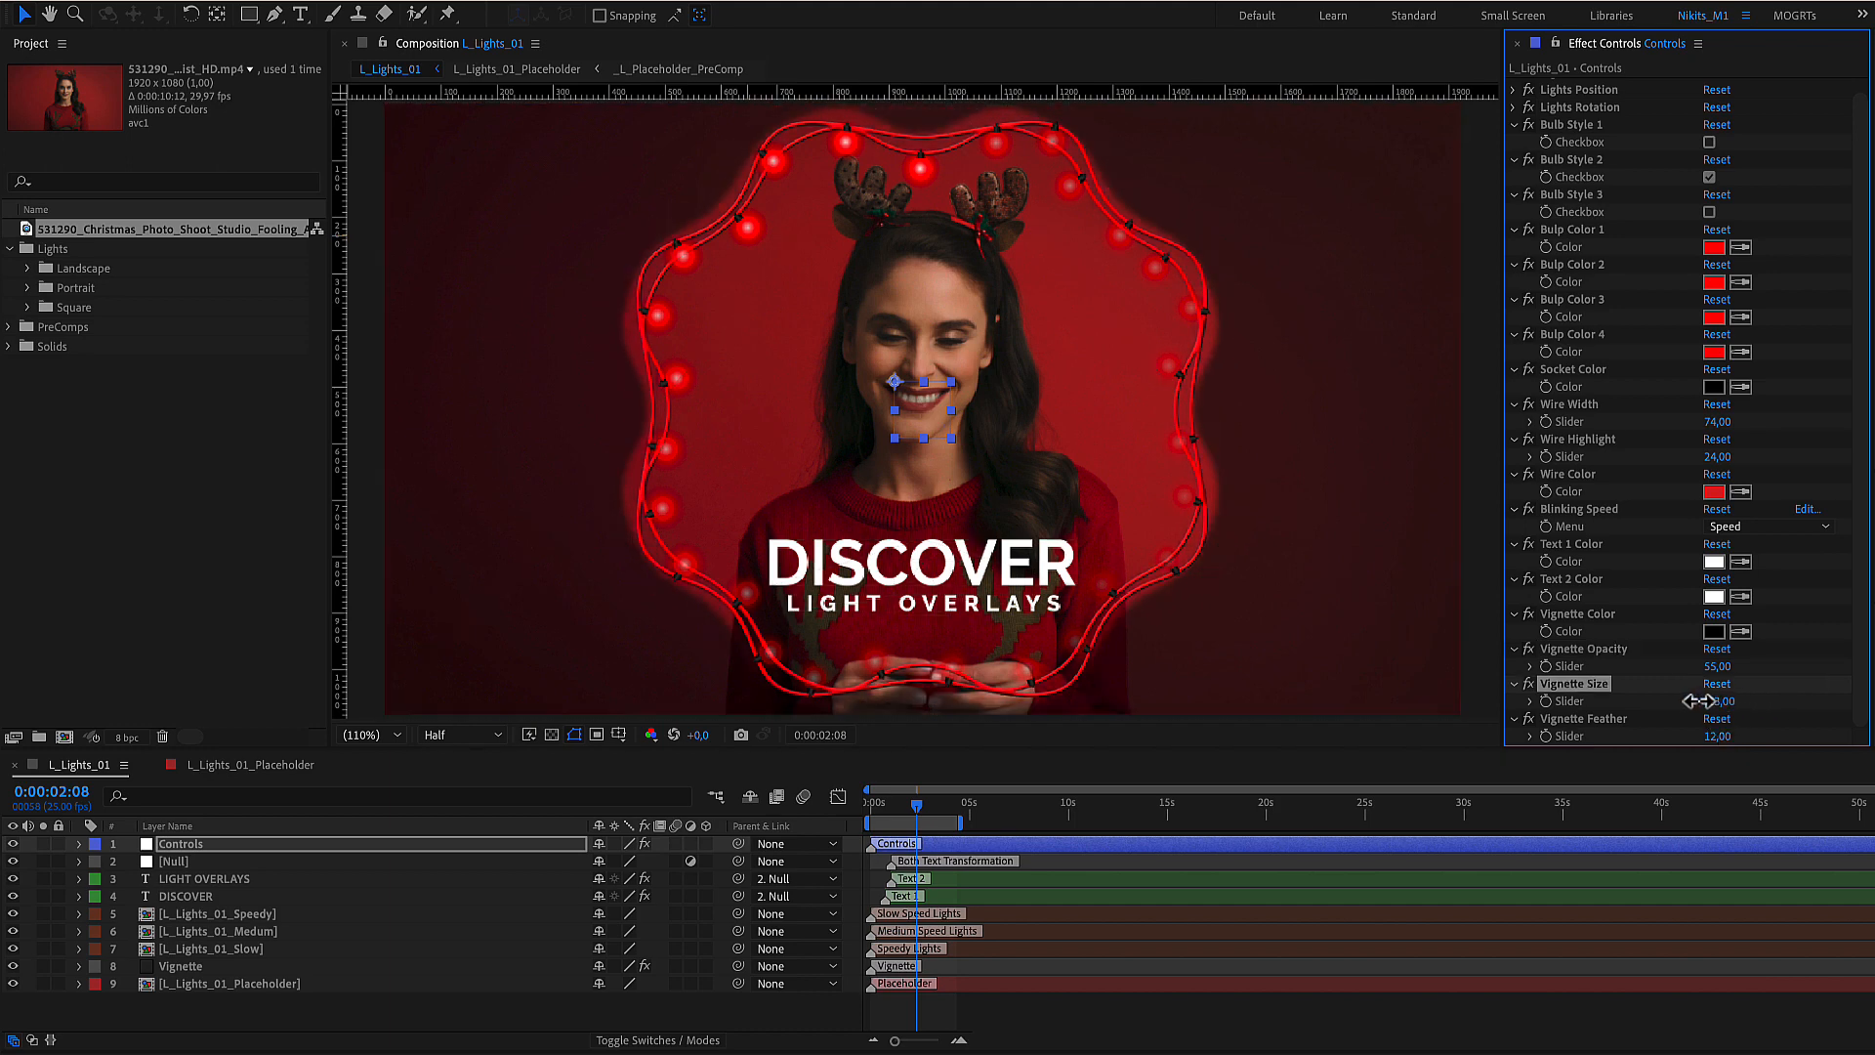